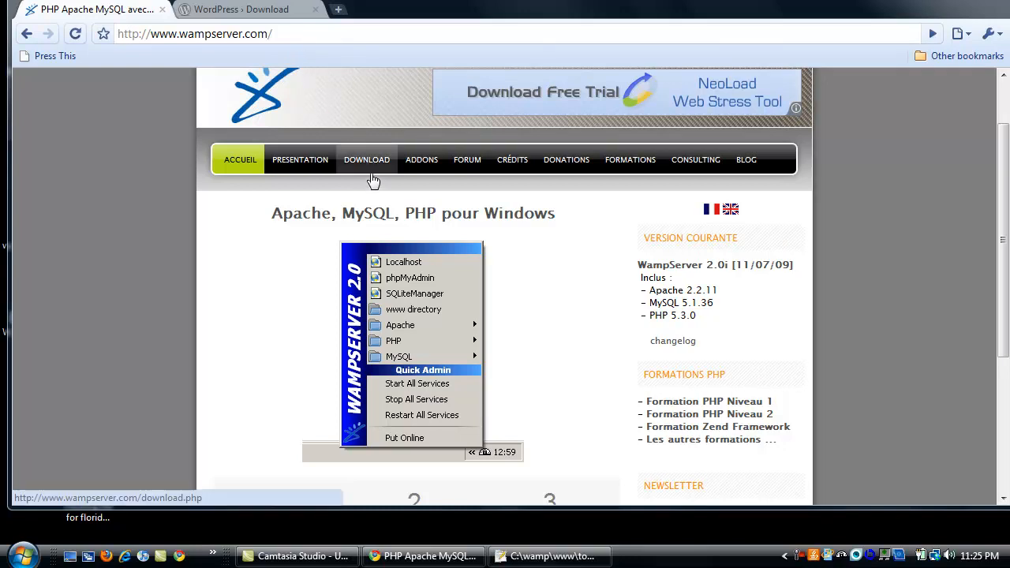
mouse_move(272, 306)
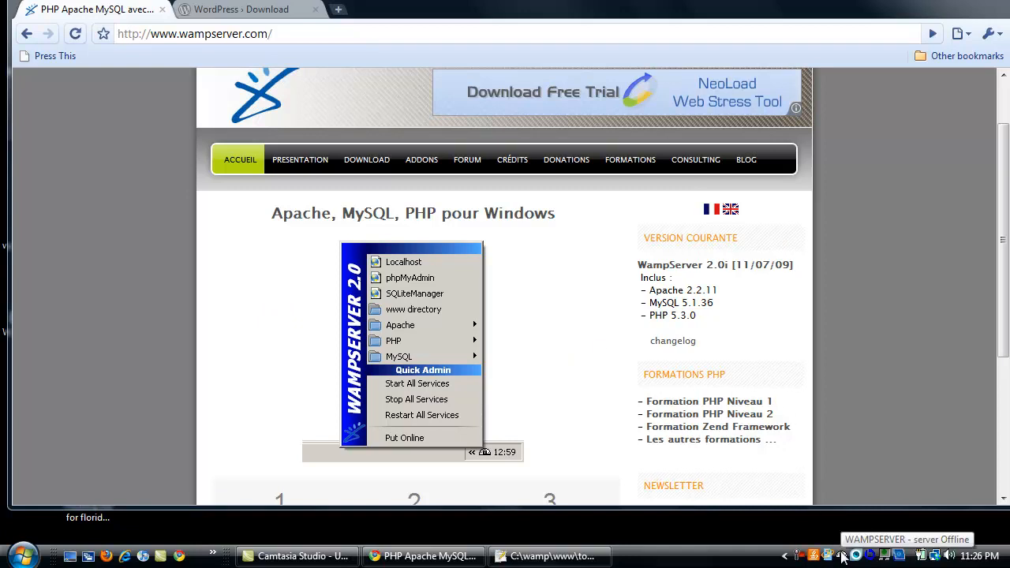
Start all WampServer services from the tray icon's quick admin menu
click(843, 555)
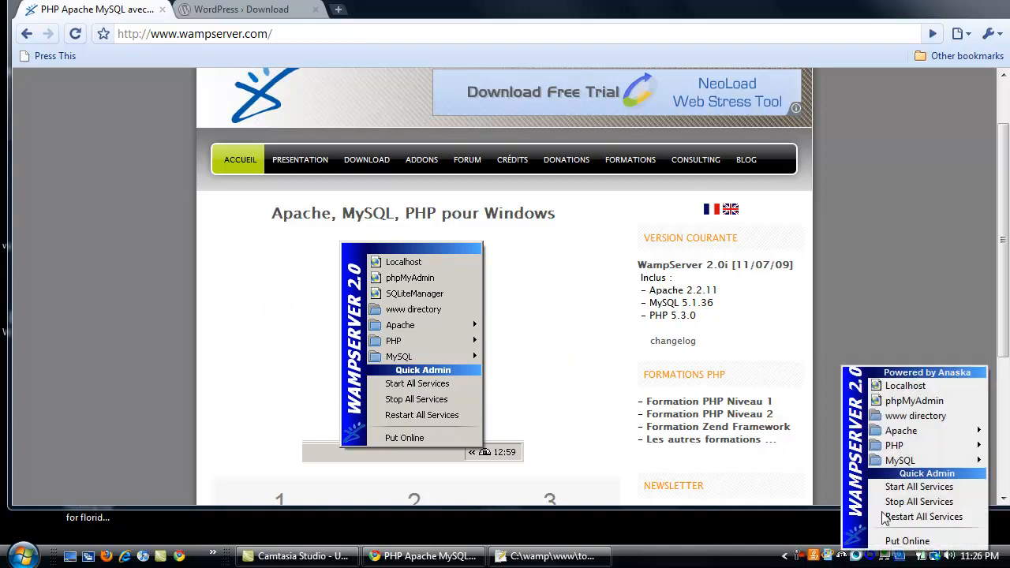
mouse_move(895, 473)
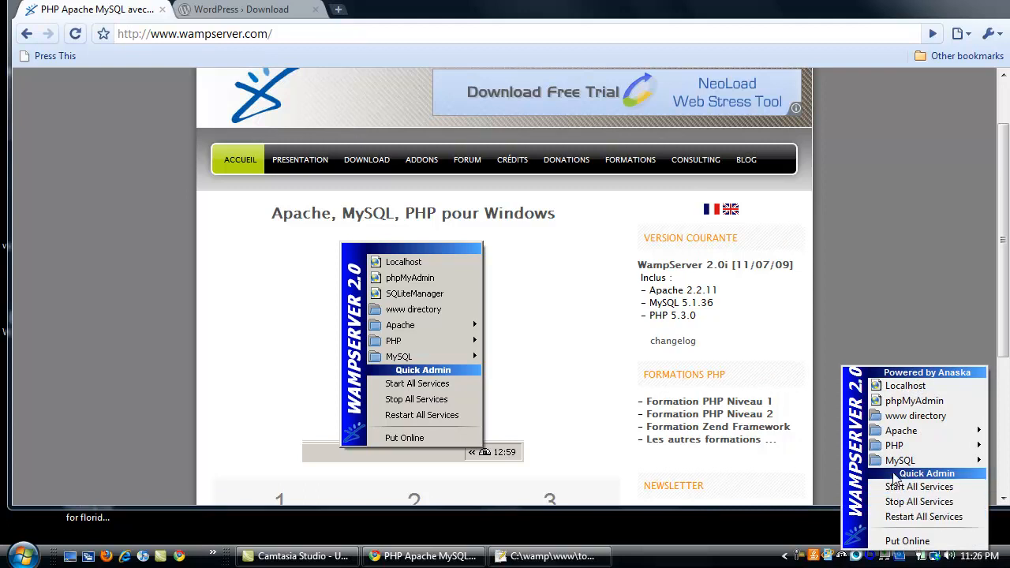
mouse_move(903, 401)
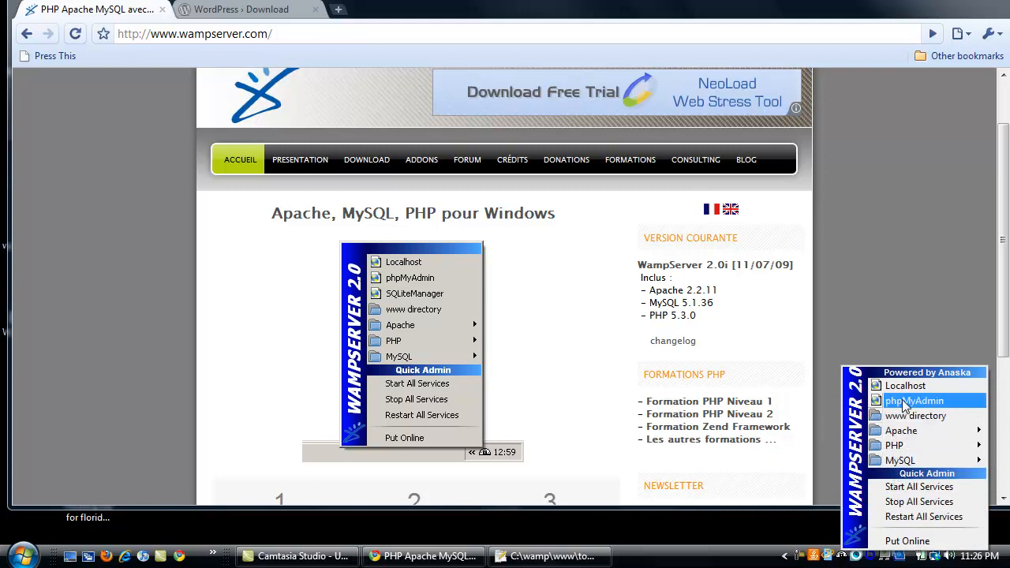
mouse_move(906, 385)
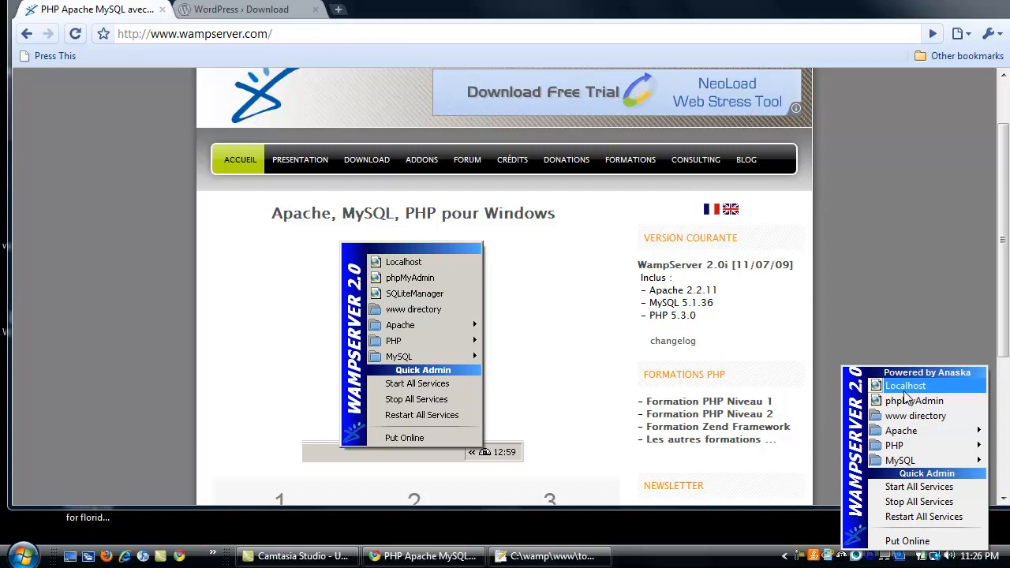
mouse_move(906, 401)
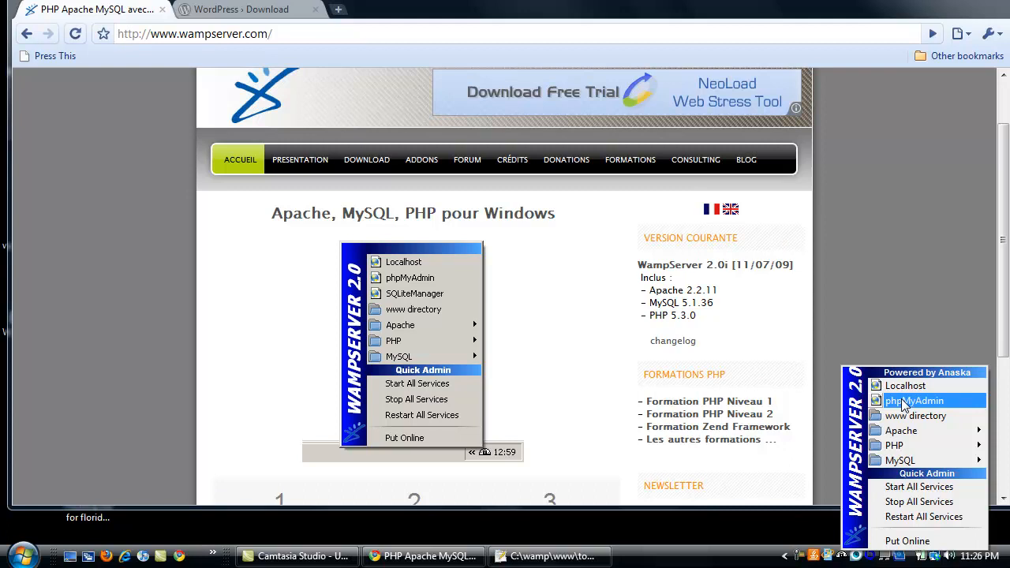
mouse_move(925, 517)
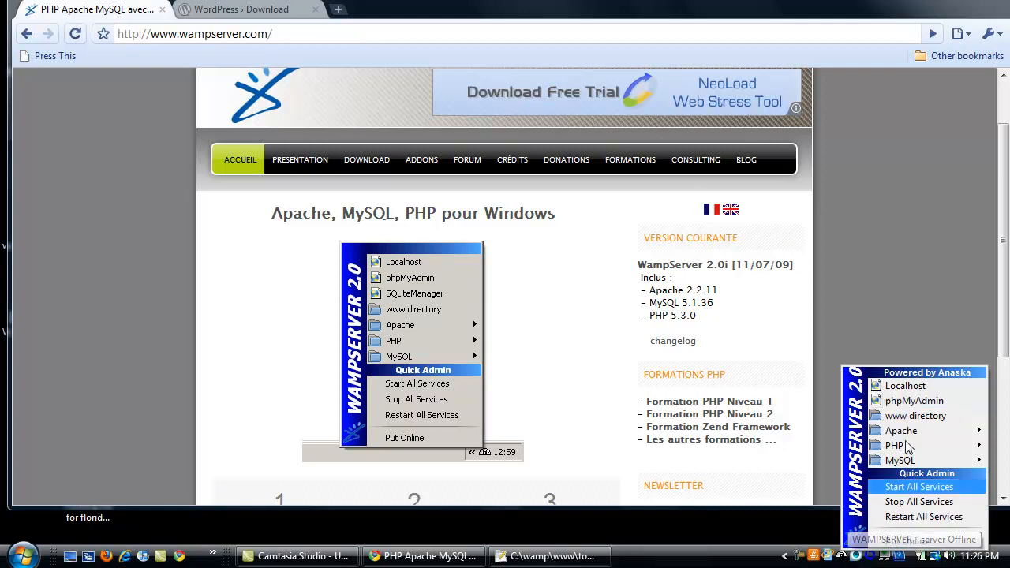
click(938, 402)
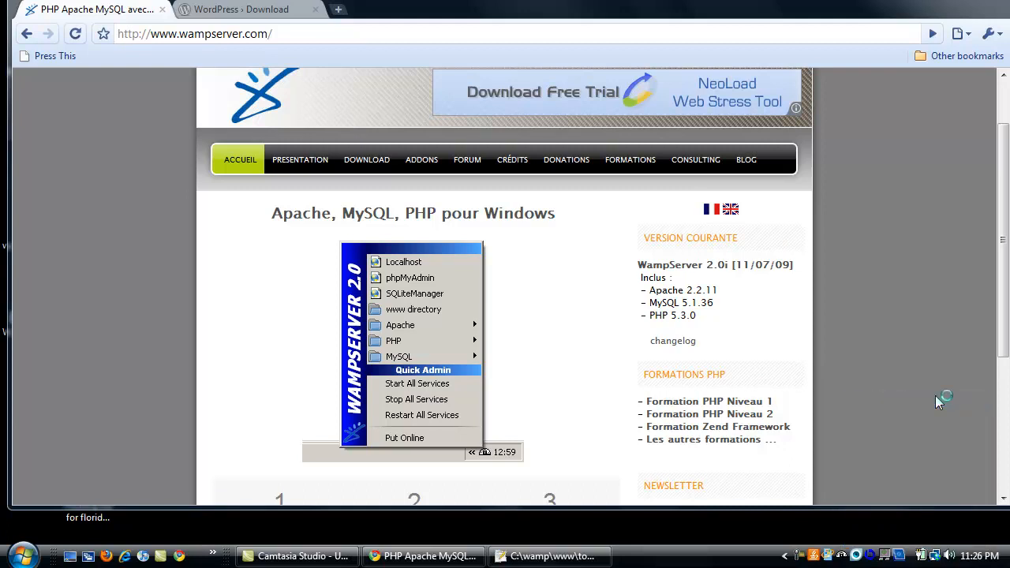
Create a new empty database named skippijondb in phpMyAdmin
click(409, 277)
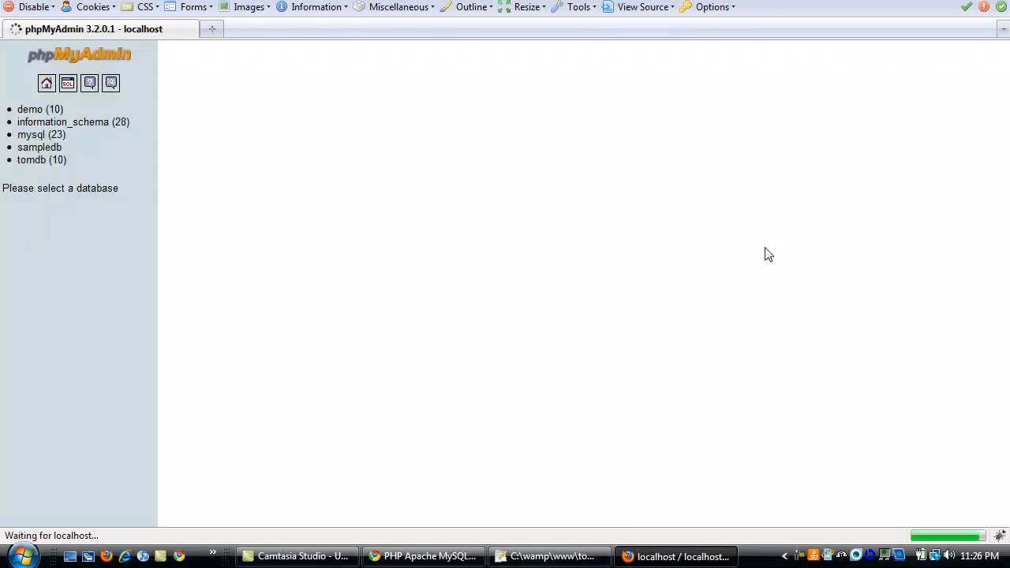
click(46, 82)
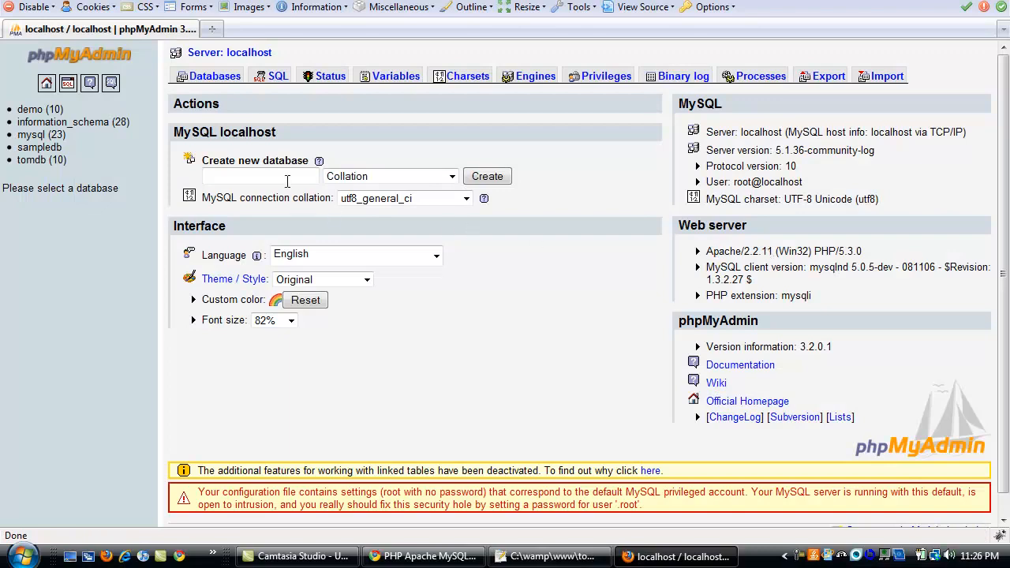
click(261, 176)
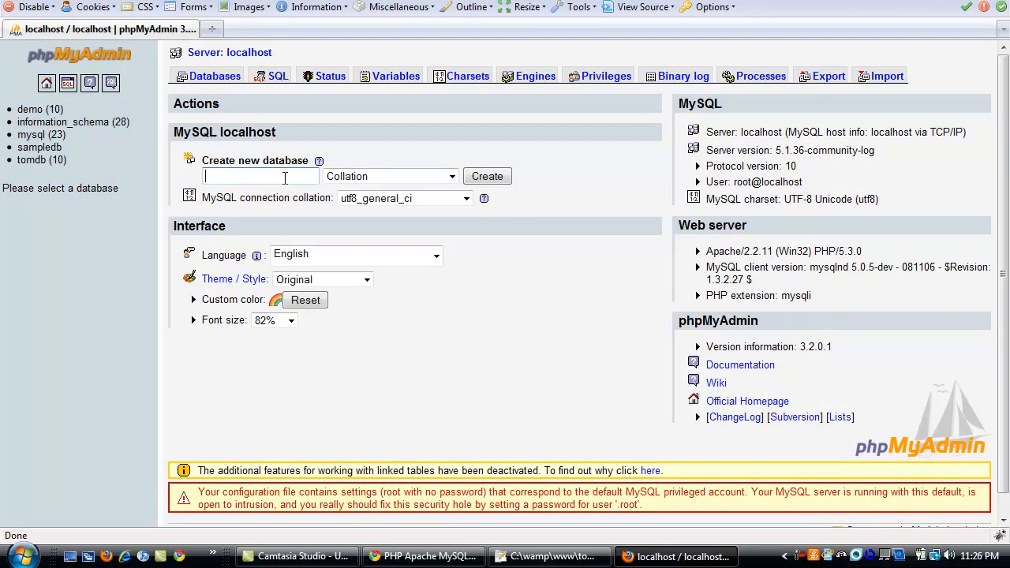
text(ski)
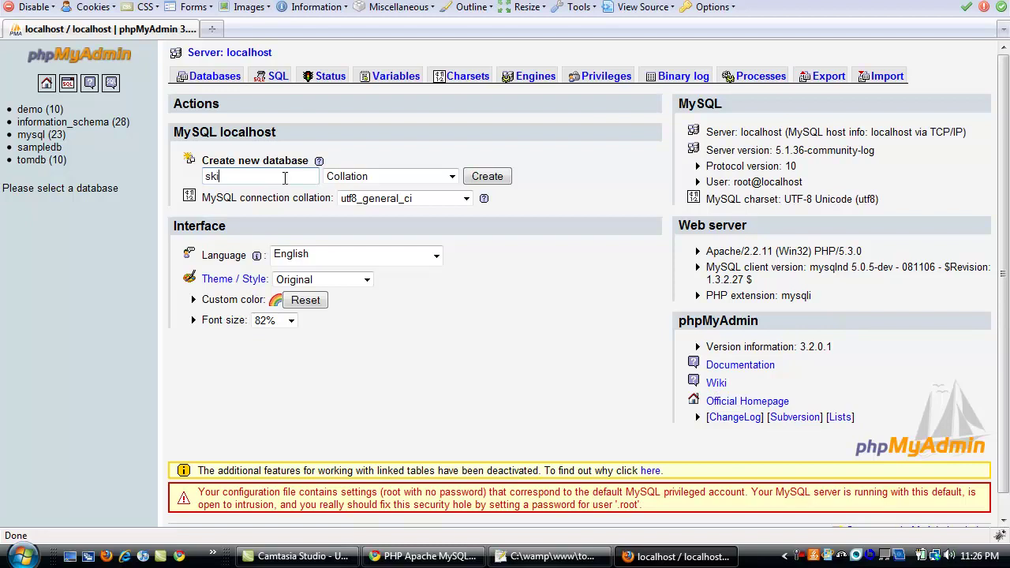
text(pp)
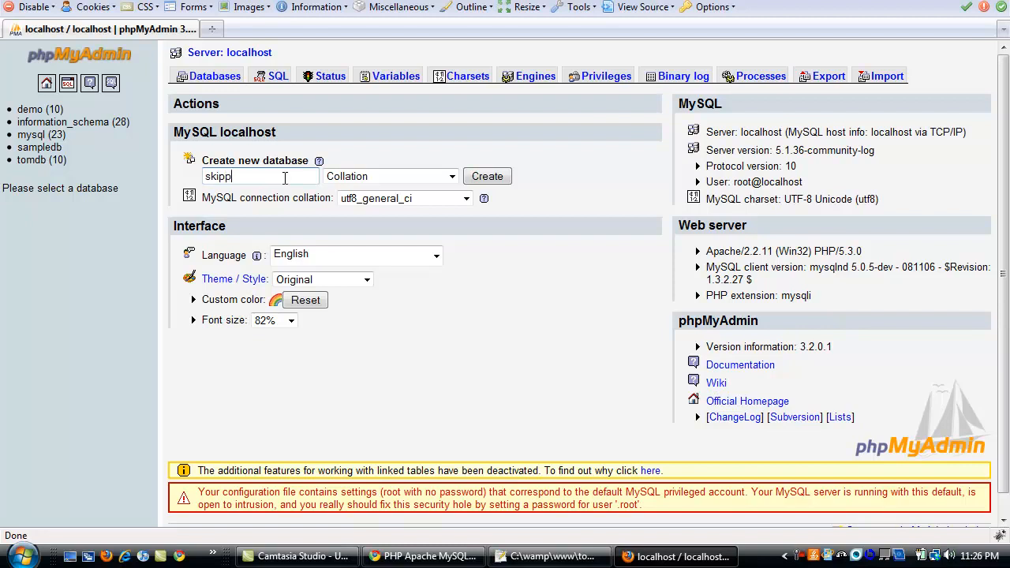
text(ijon)
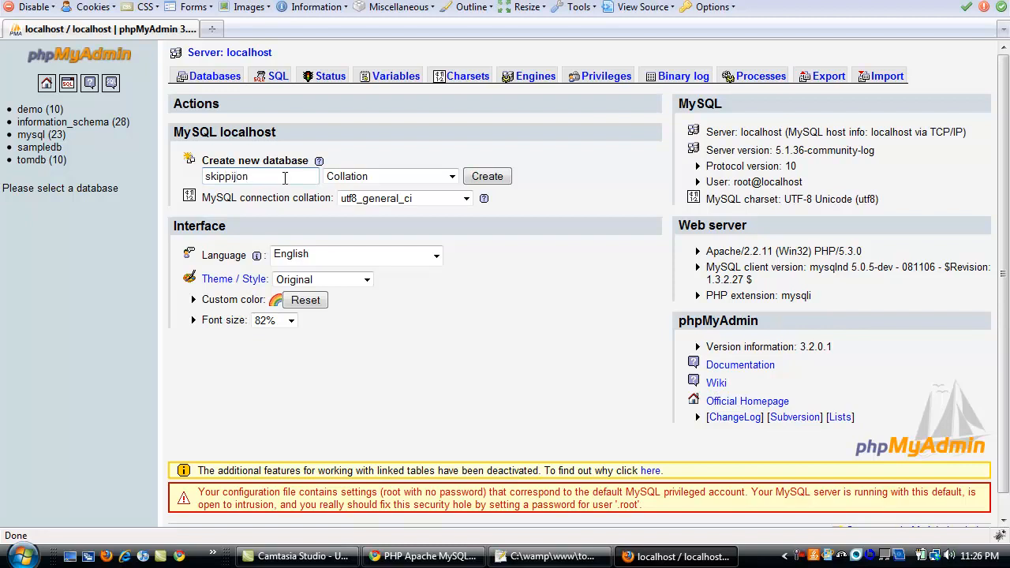
text(db)
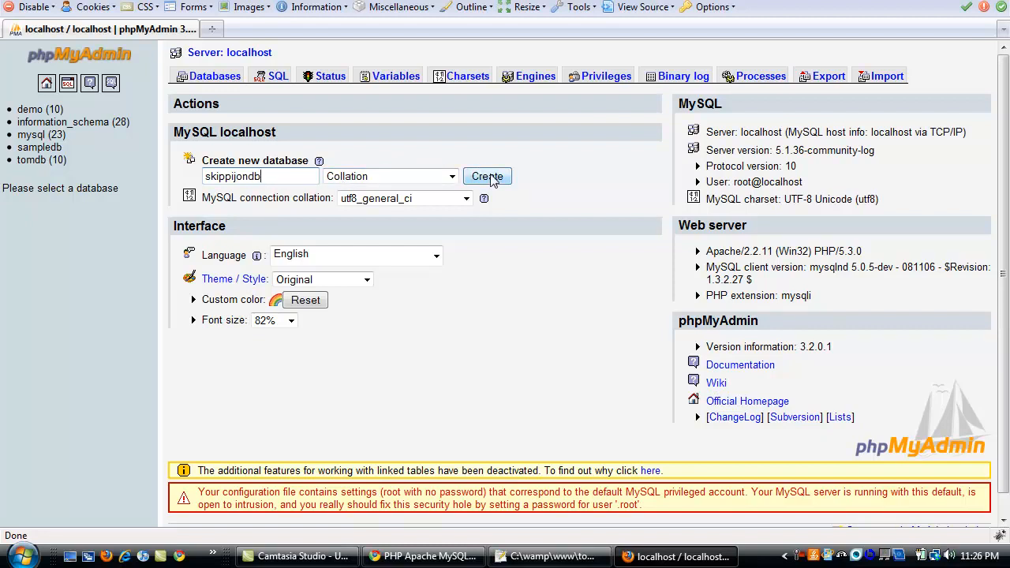
click(488, 177)
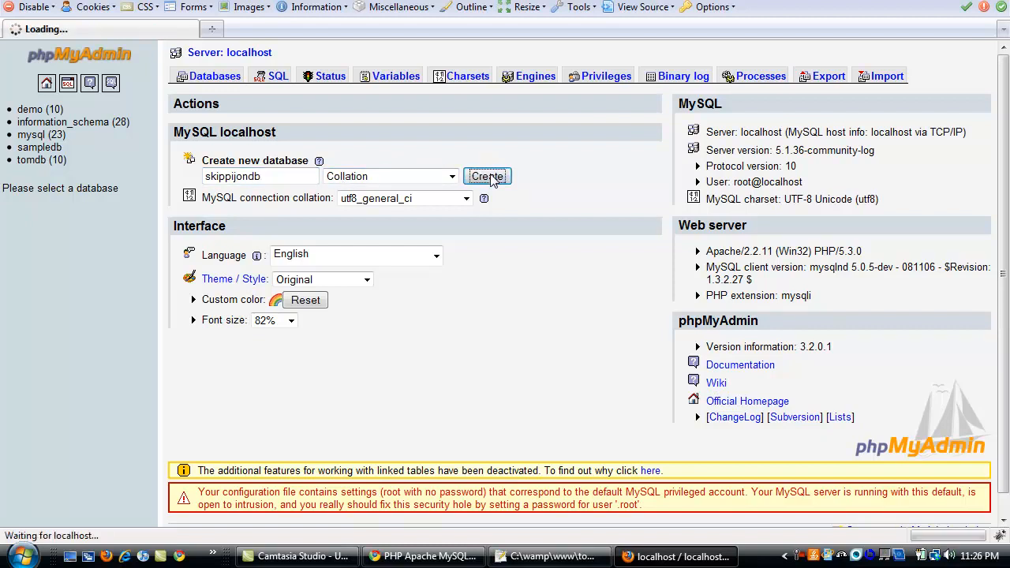
click(486, 177)
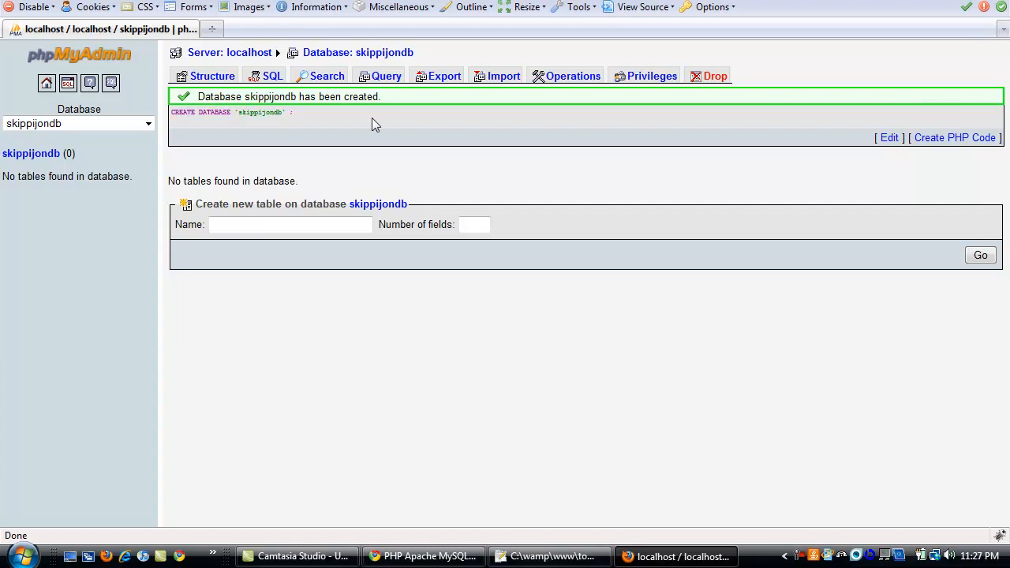
mouse_move(409, 133)
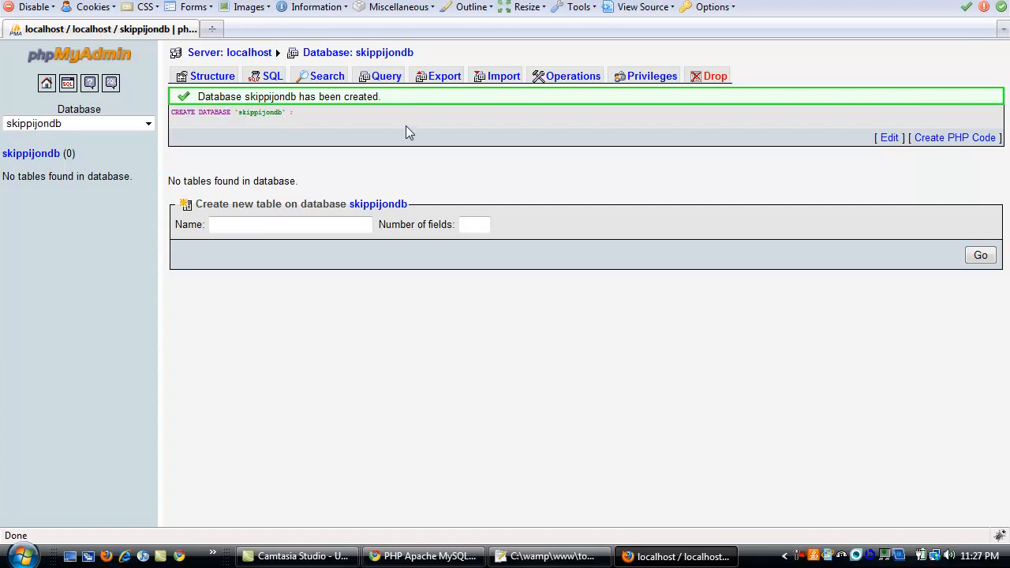
Start adding a new user named skippijon from the database's Privileges page
click(652, 76)
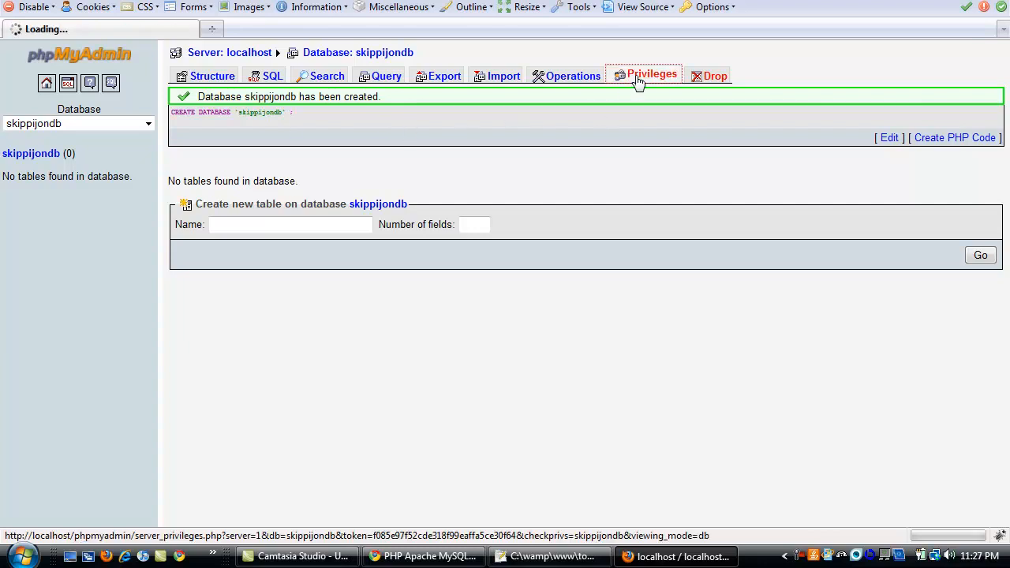
click(653, 76)
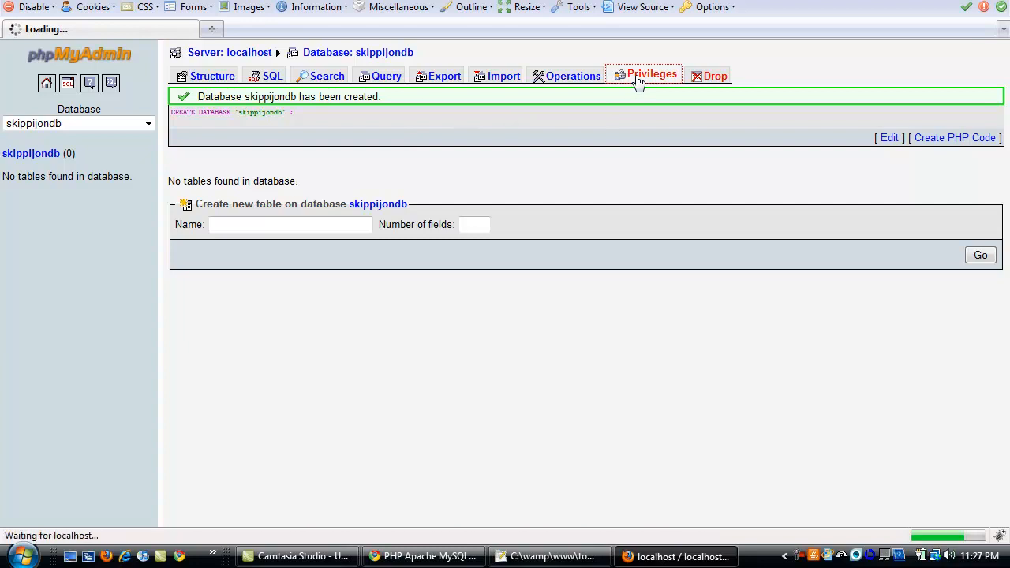
click(653, 74)
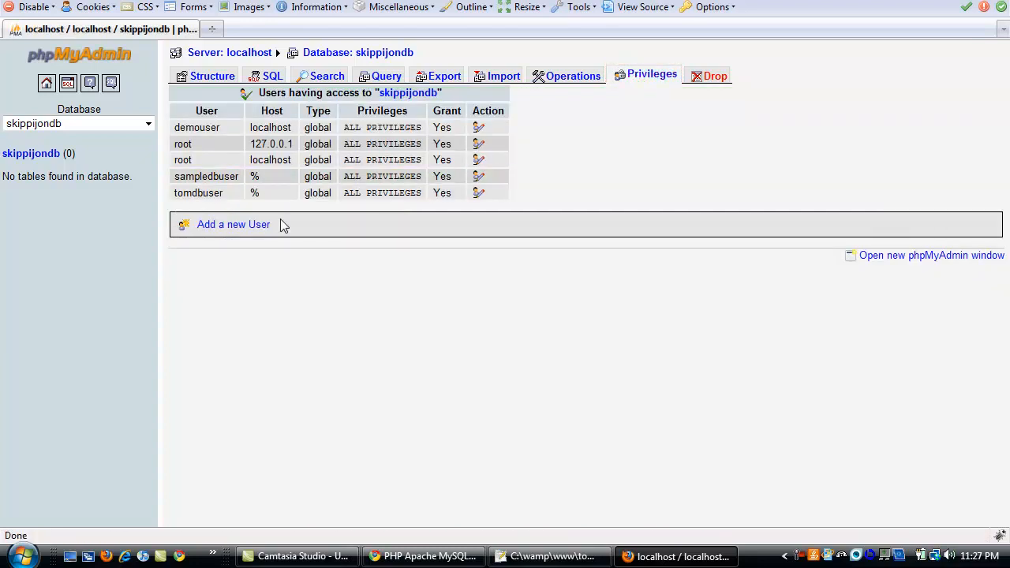
click(233, 224)
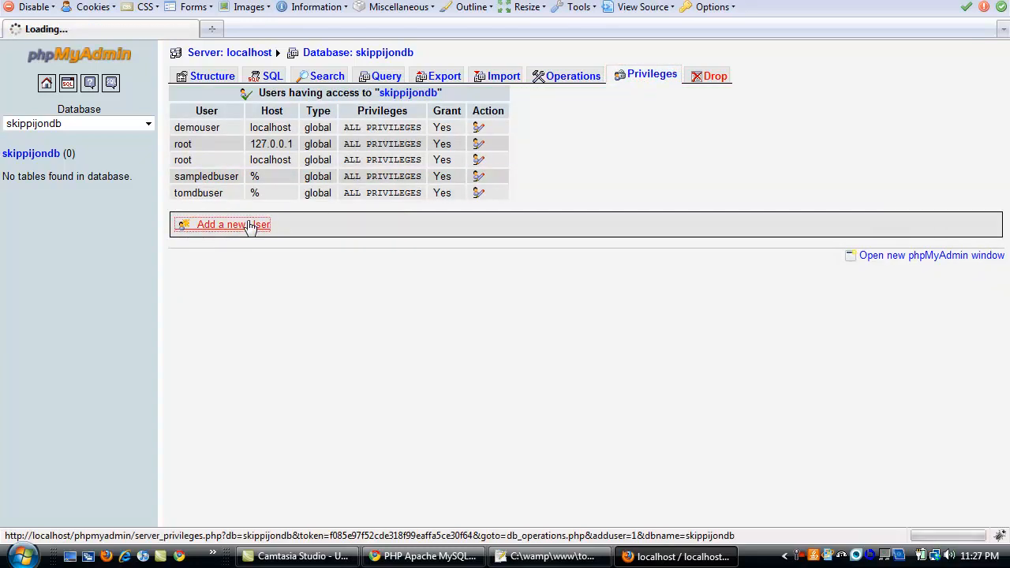
click(233, 224)
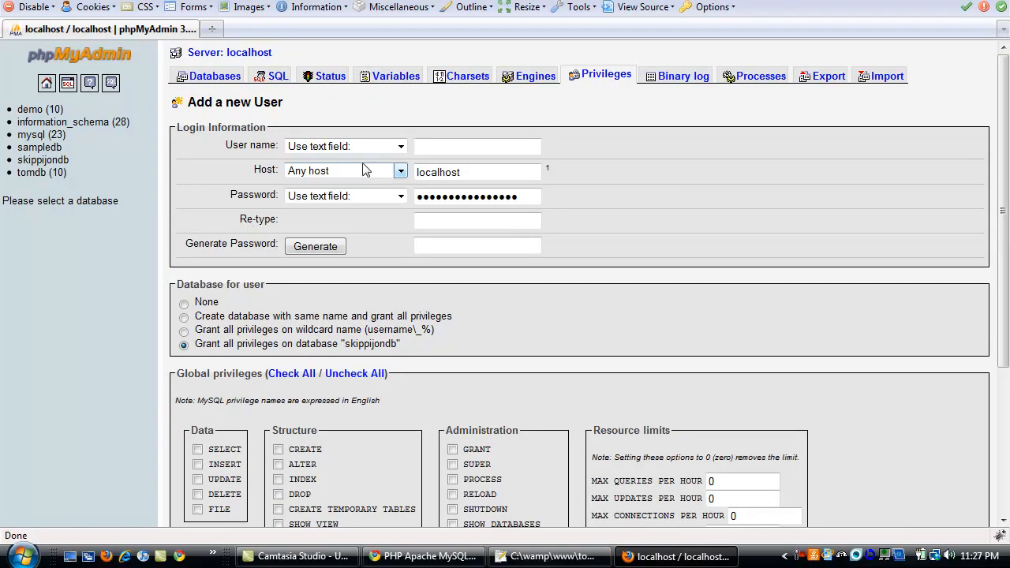
click(477, 146)
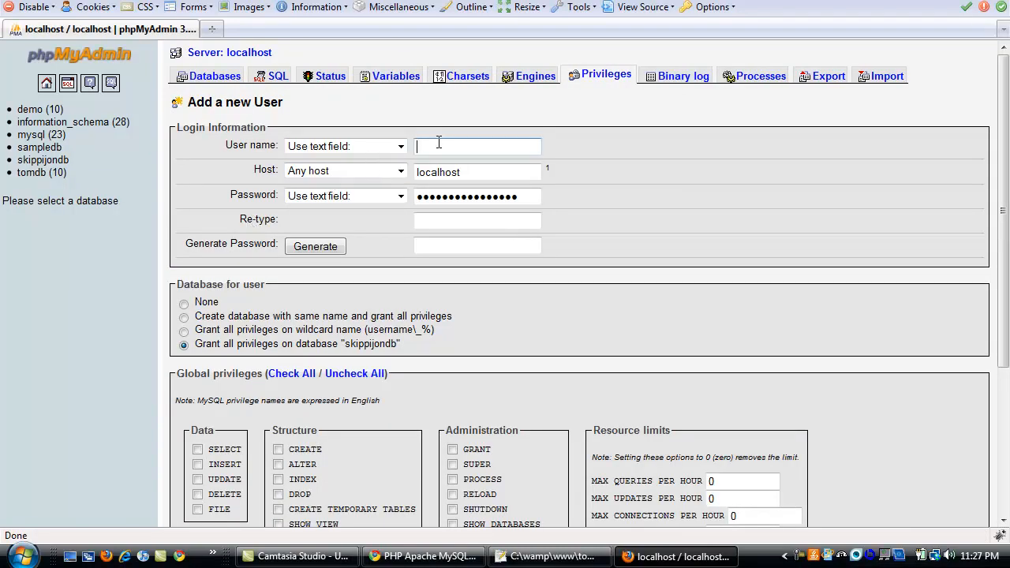
text(skippijon)
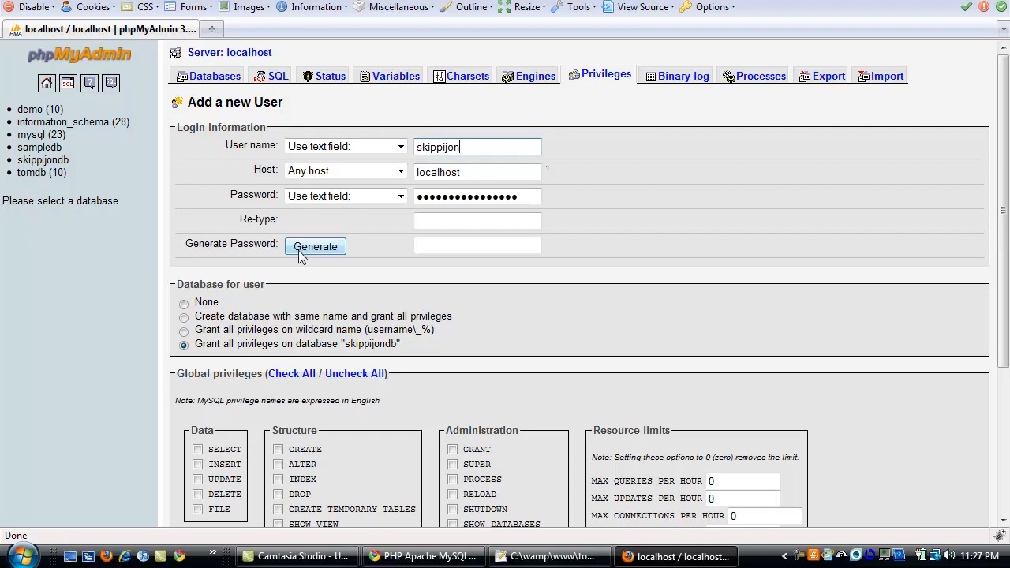
Generate a random password, grant all privileges on skippijondb, and create the user
click(315, 247)
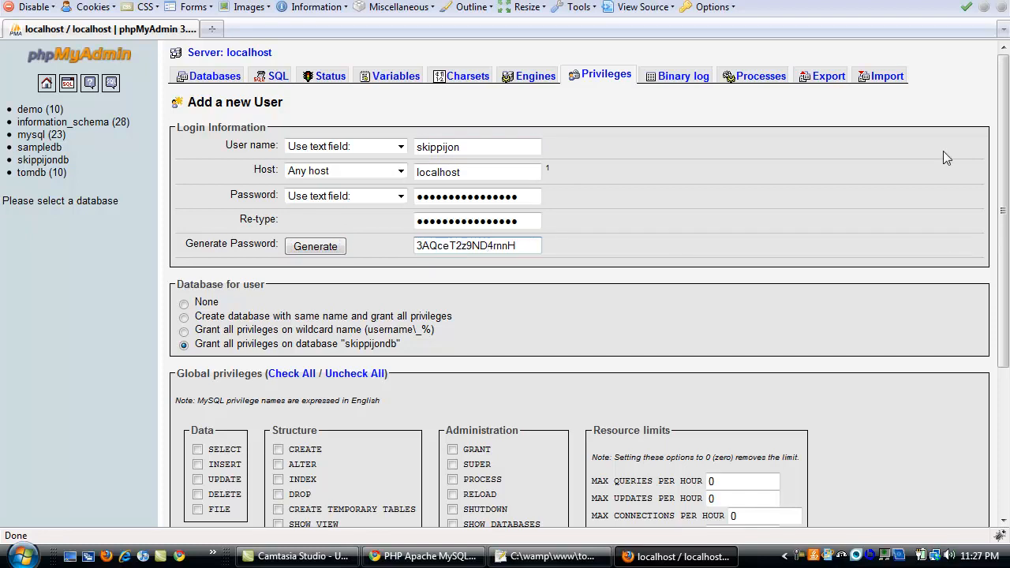
scroll(down, 3)
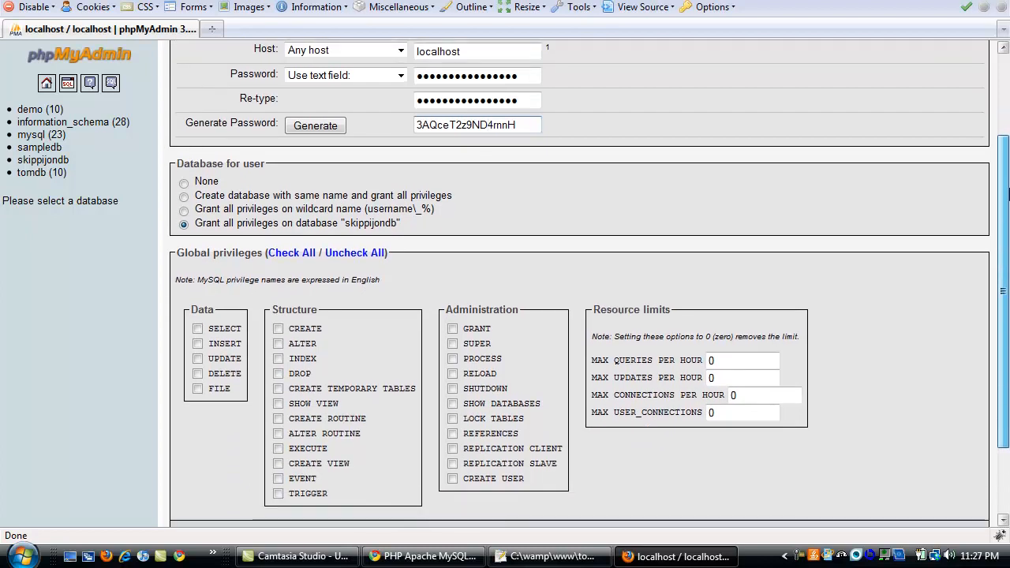
mouse_move(256, 236)
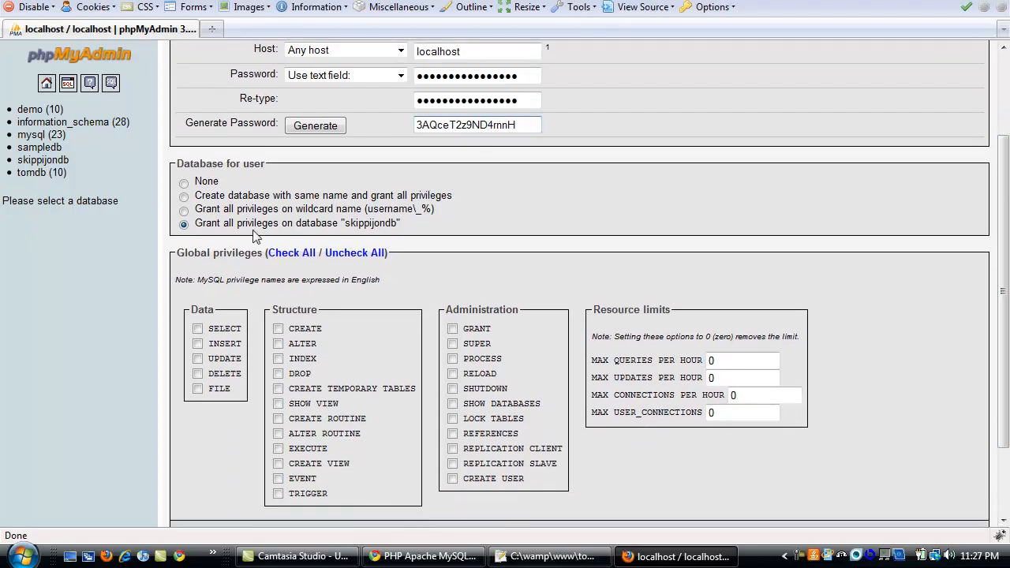
mouse_move(284, 237)
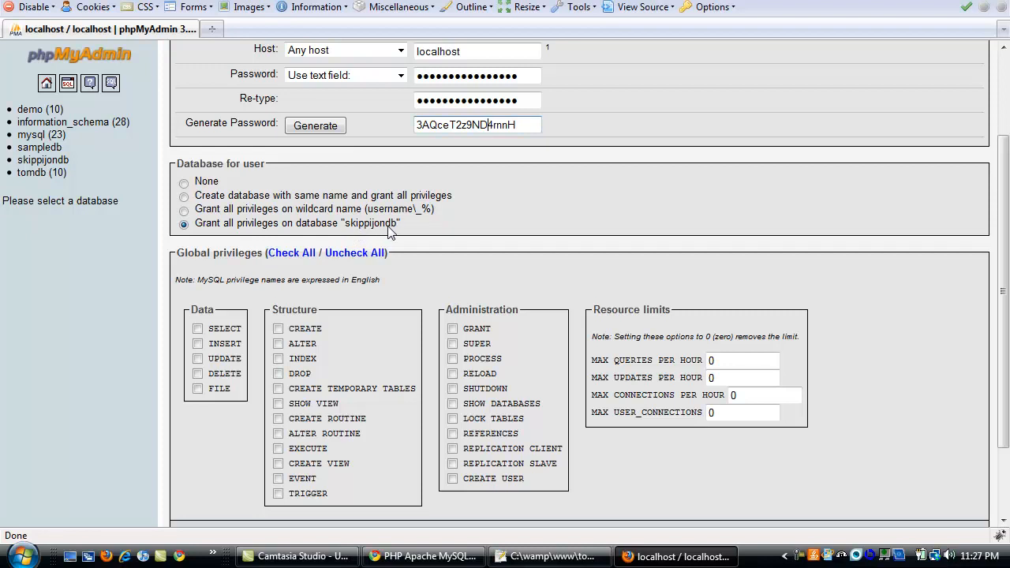
mouse_move(291, 253)
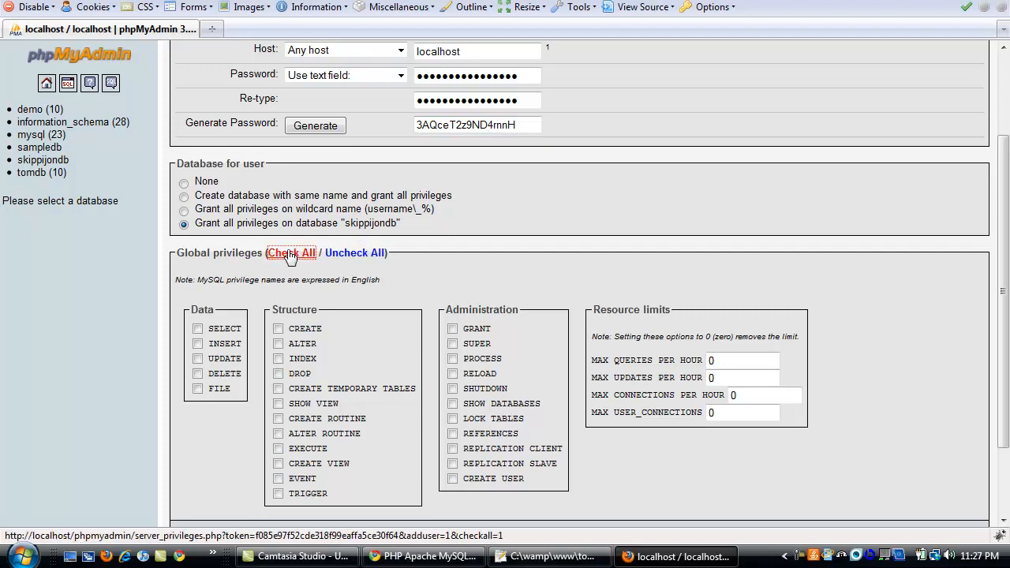
click(291, 253)
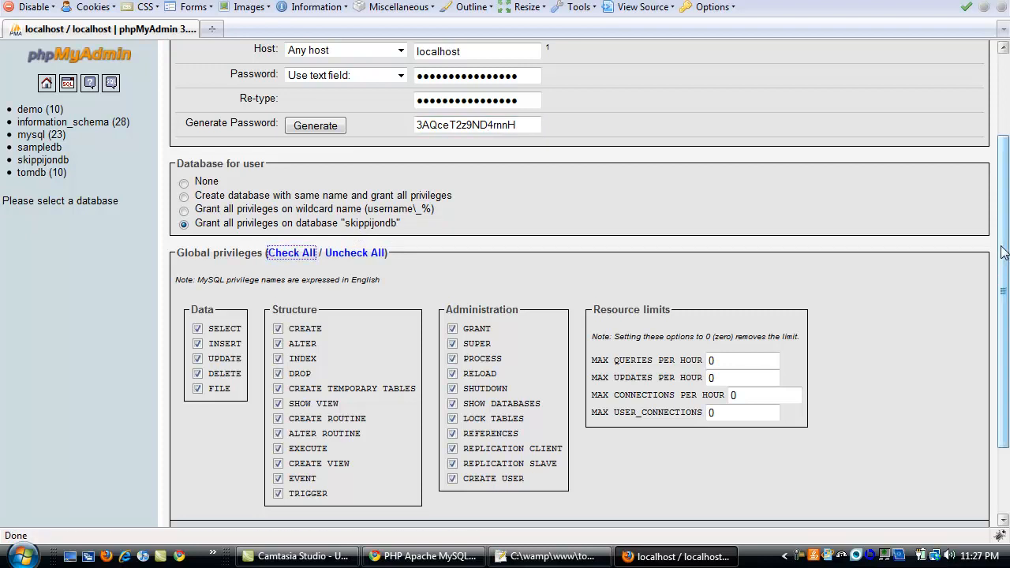
scroll(down, 3)
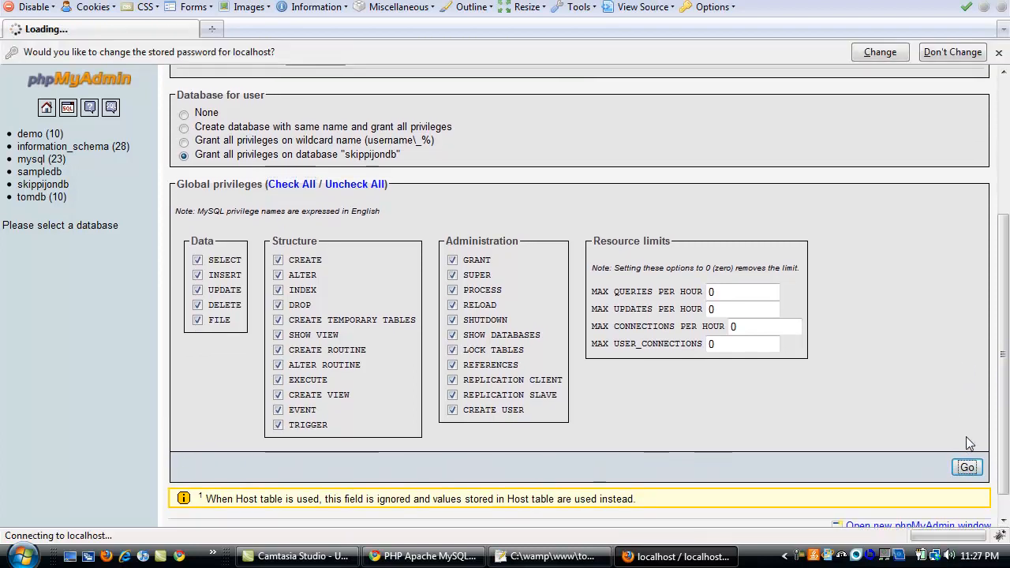
click(966, 467)
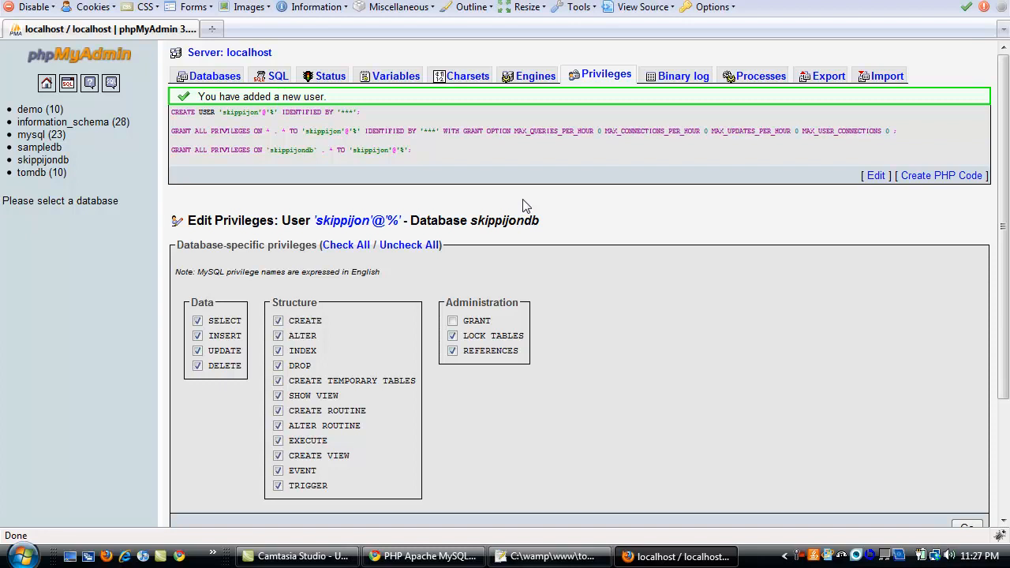
mouse_move(566, 38)
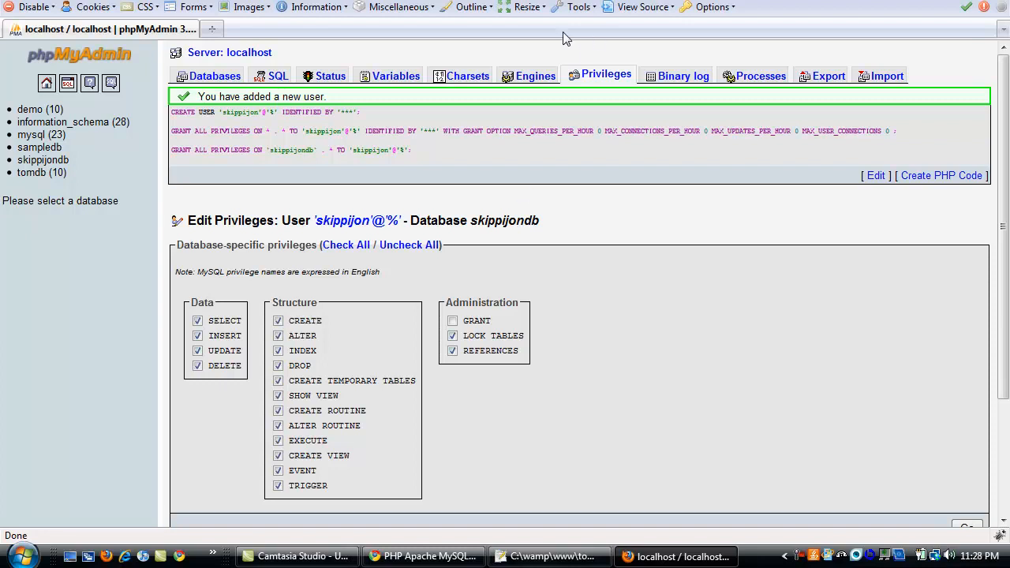
Visit WordPress.org and reach the WordPress download page in Firefox
click(306, 28)
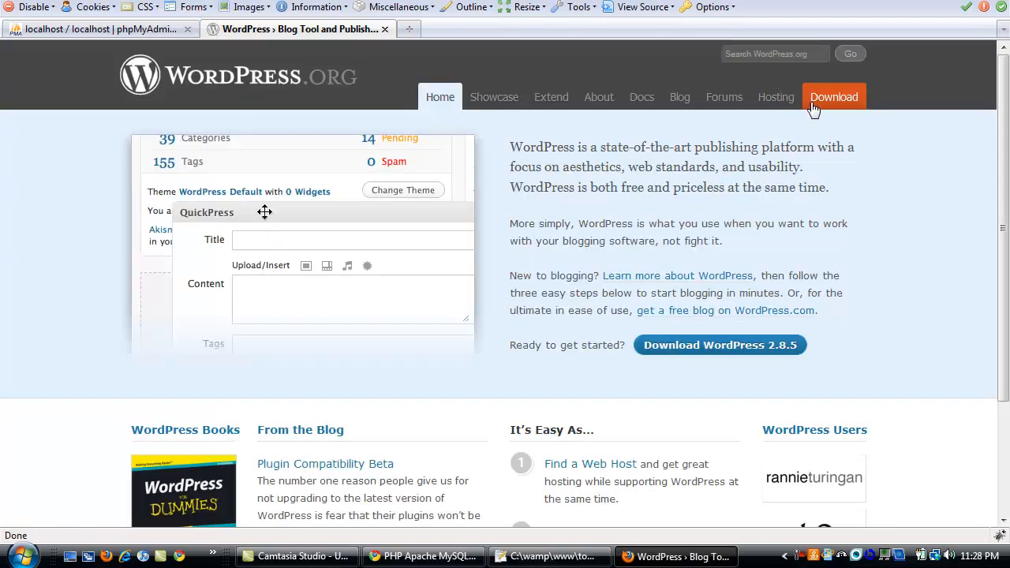
click(834, 97)
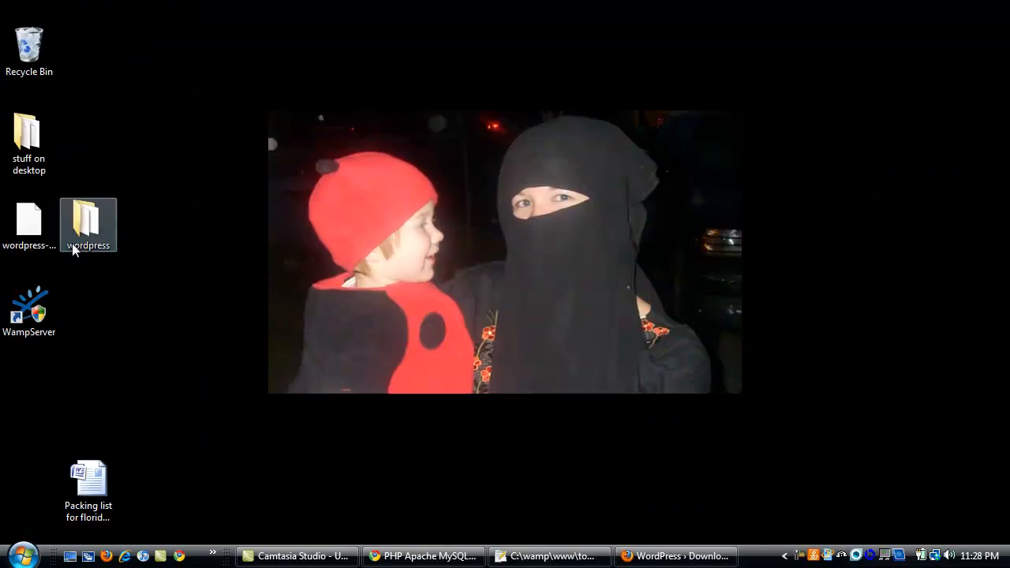
Extract the downloaded WordPress .tar.gz to its .tar file on the desktop, replacing the existing one
click(29, 224)
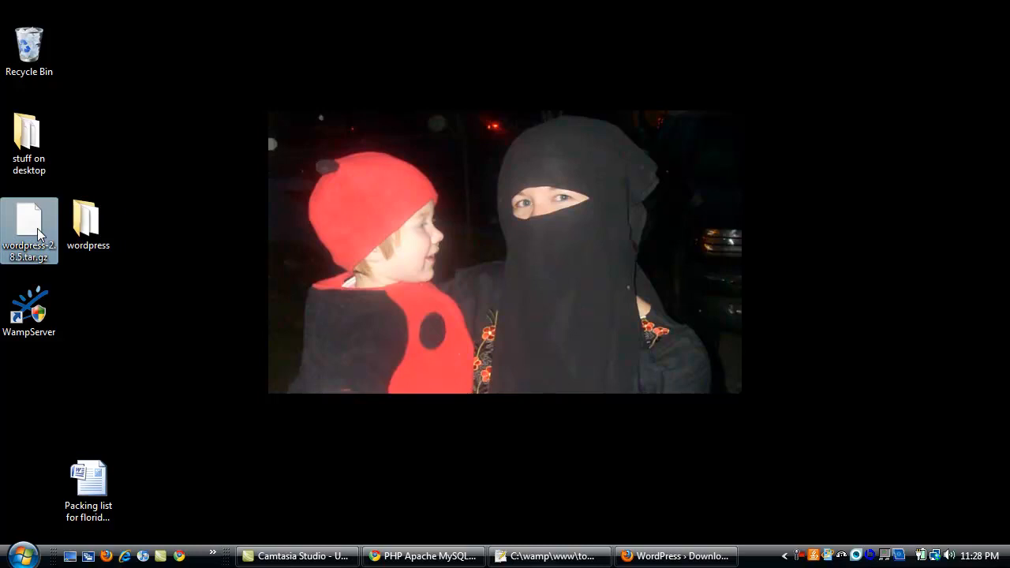
right_click(28, 229)
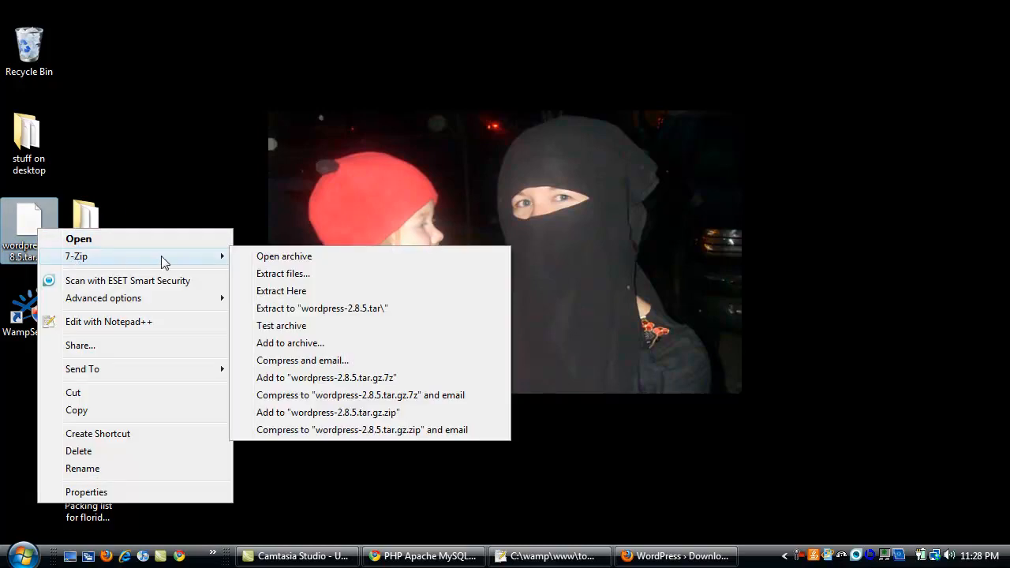
mouse_move(281, 290)
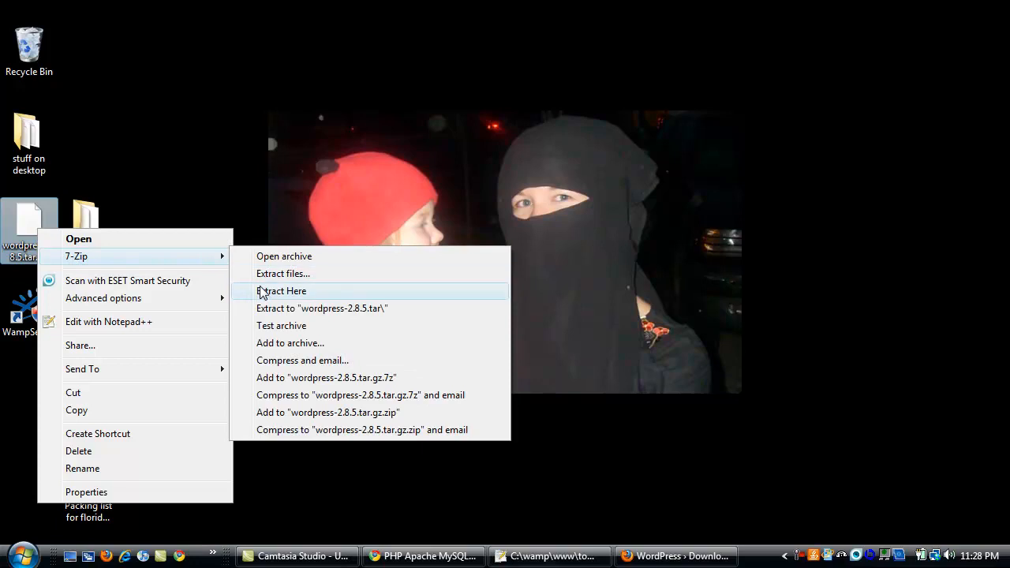
click(281, 290)
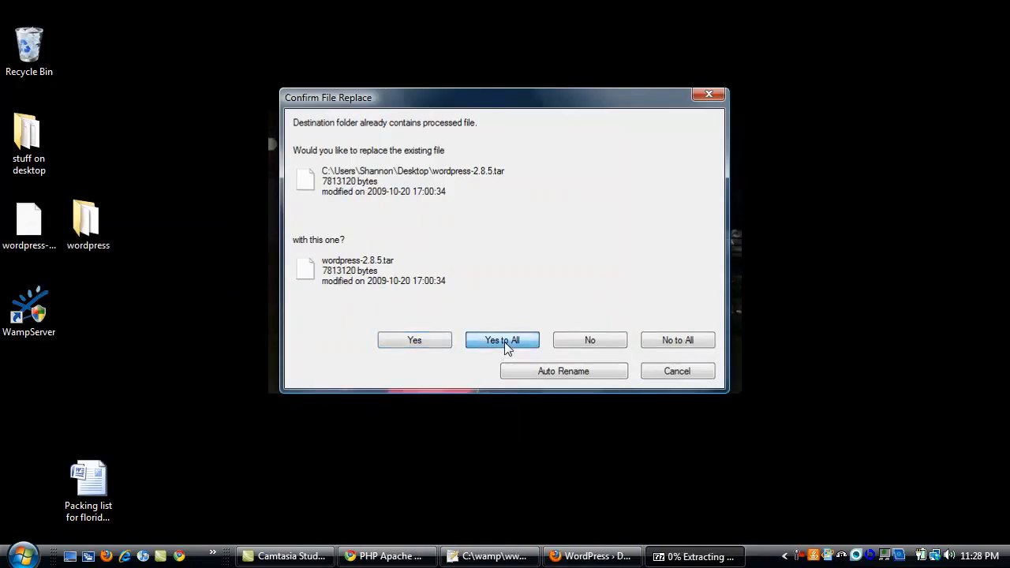
click(502, 341)
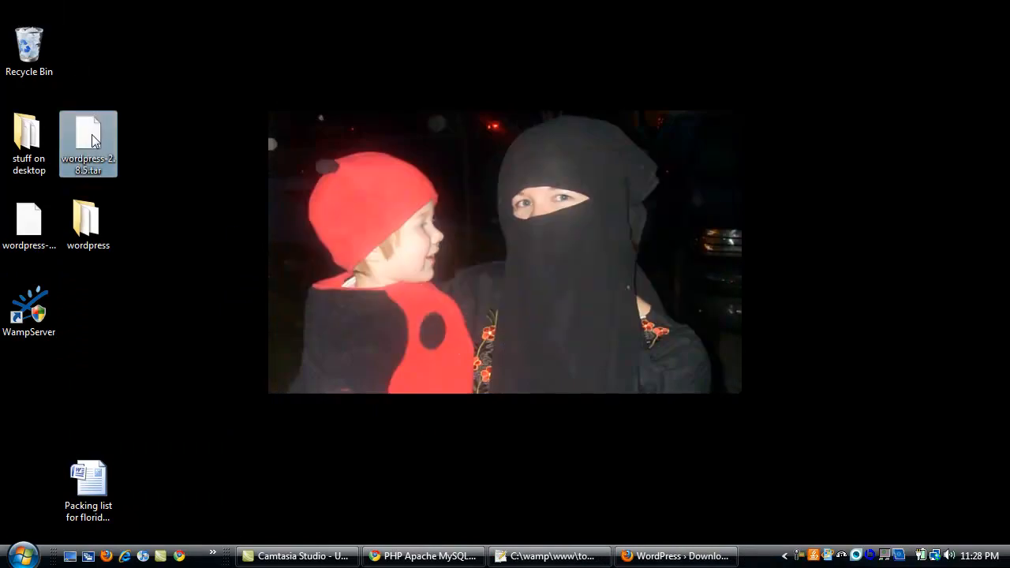
Extract the wordpress .tar archive's files with 7-Zip
right_click(89, 142)
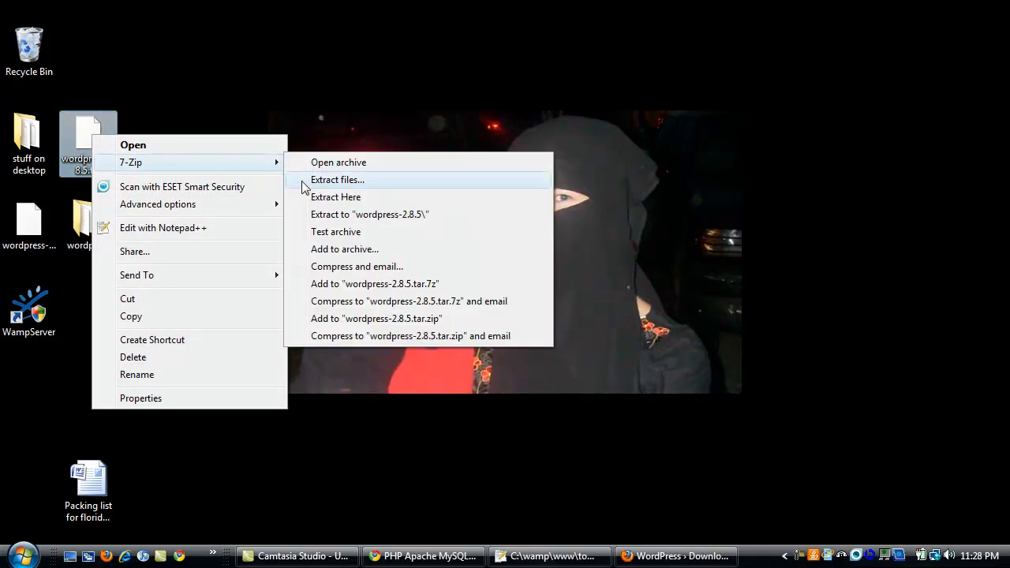
click(334, 196)
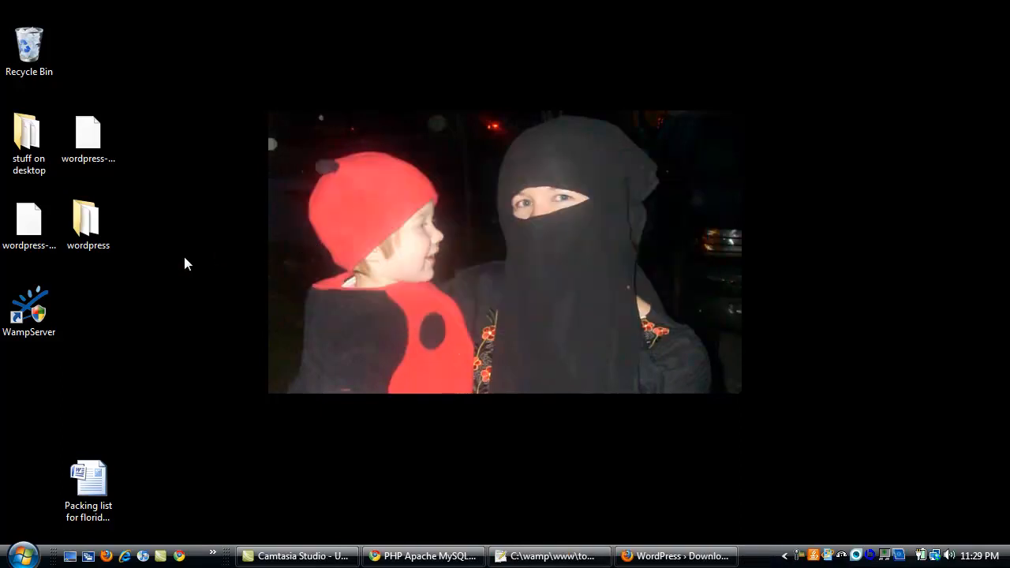
Move the extracted wordpress folder further right on the desktop
click(88, 220)
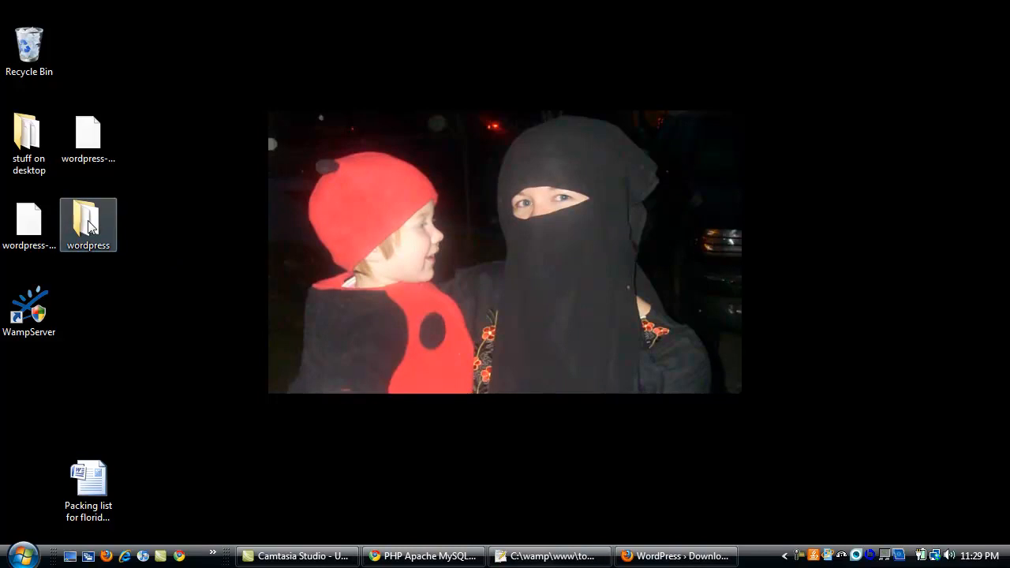
drag(88, 224, 149, 224)
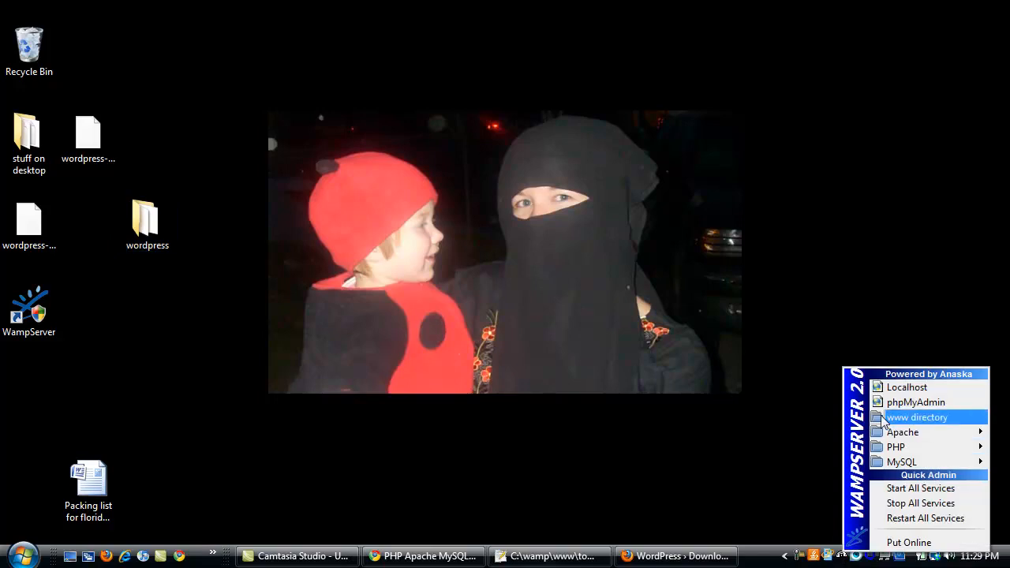
mouse_move(916, 402)
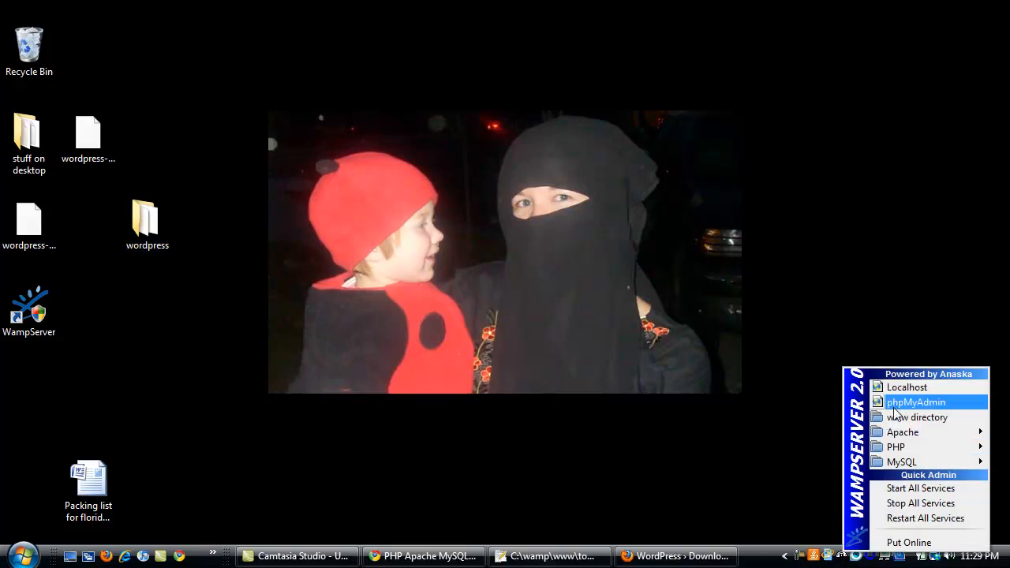
Create a skippijon folder in WAMP's www directory and move all WordPress files into it
click(919, 417)
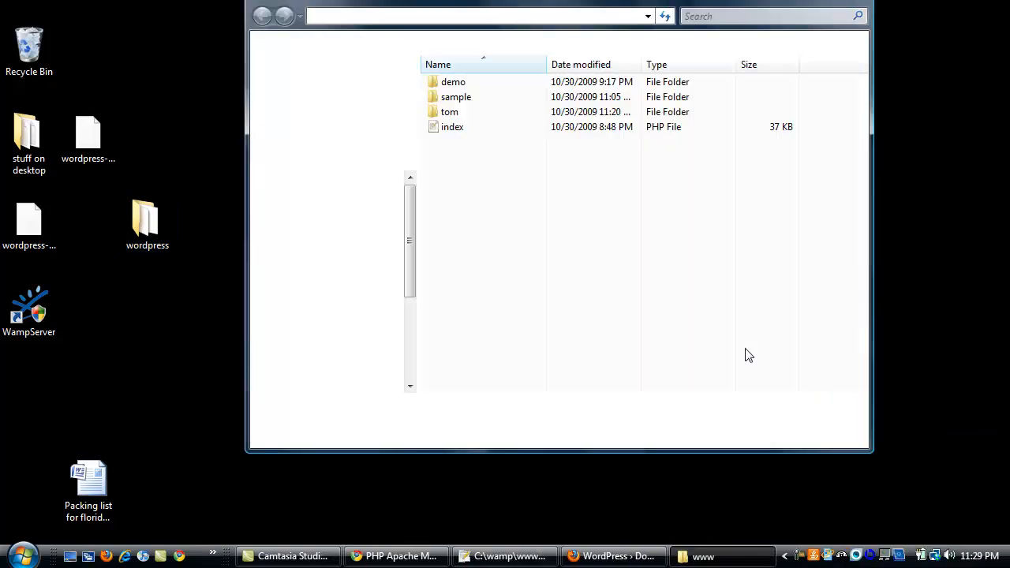
right_click(465, 175)
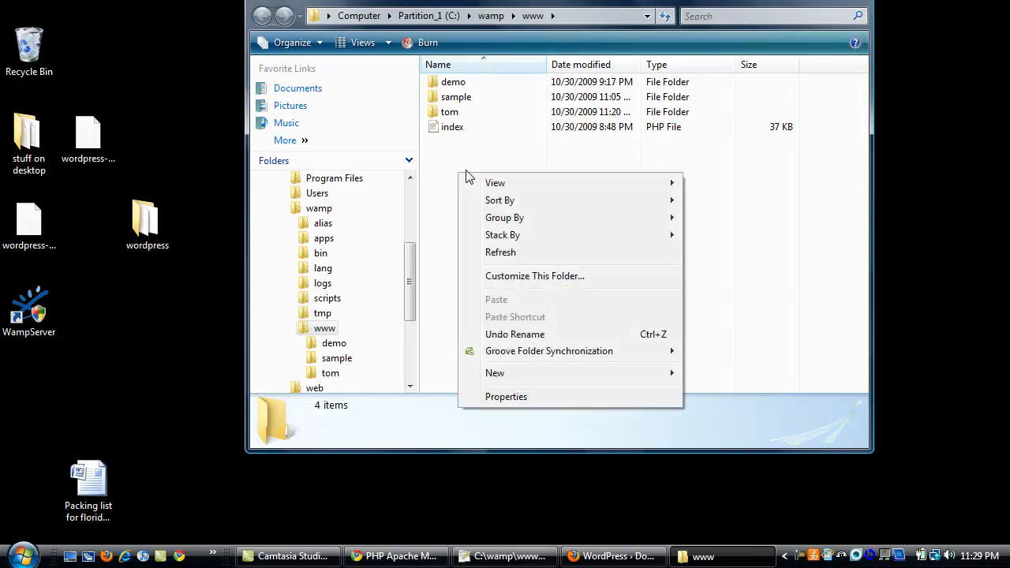
mouse_move(495, 372)
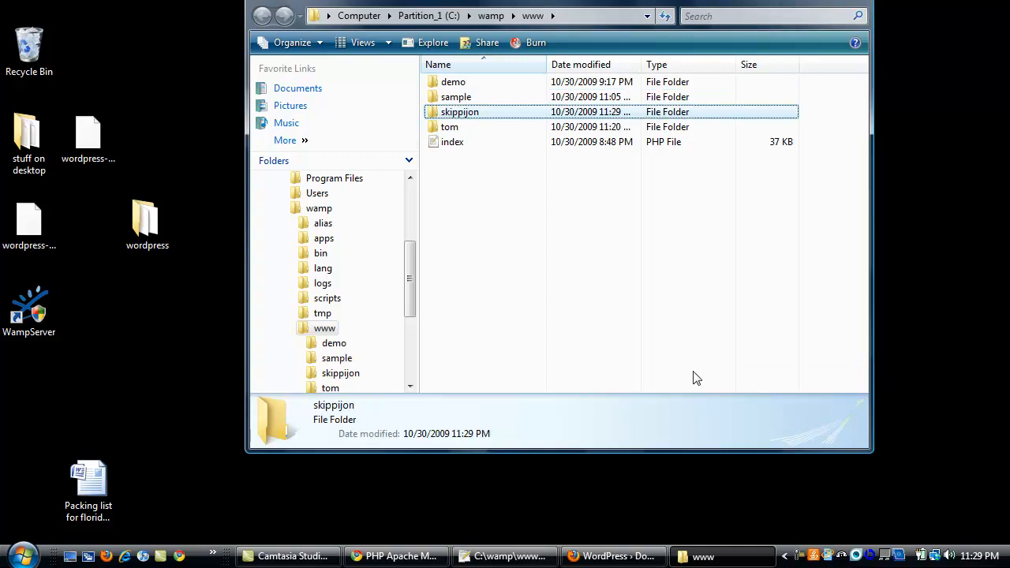
double_click(461, 111)
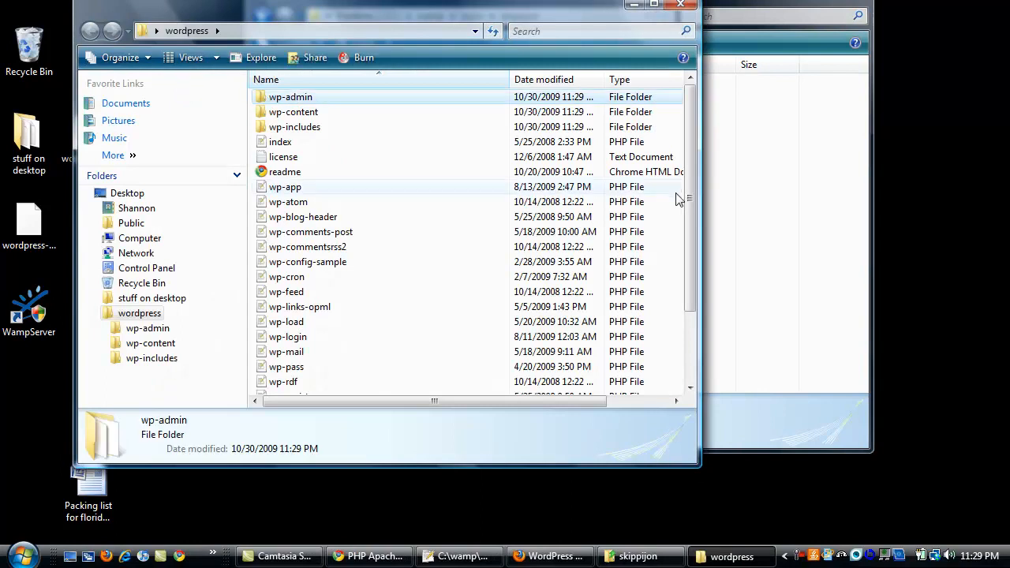
scroll(down, 3)
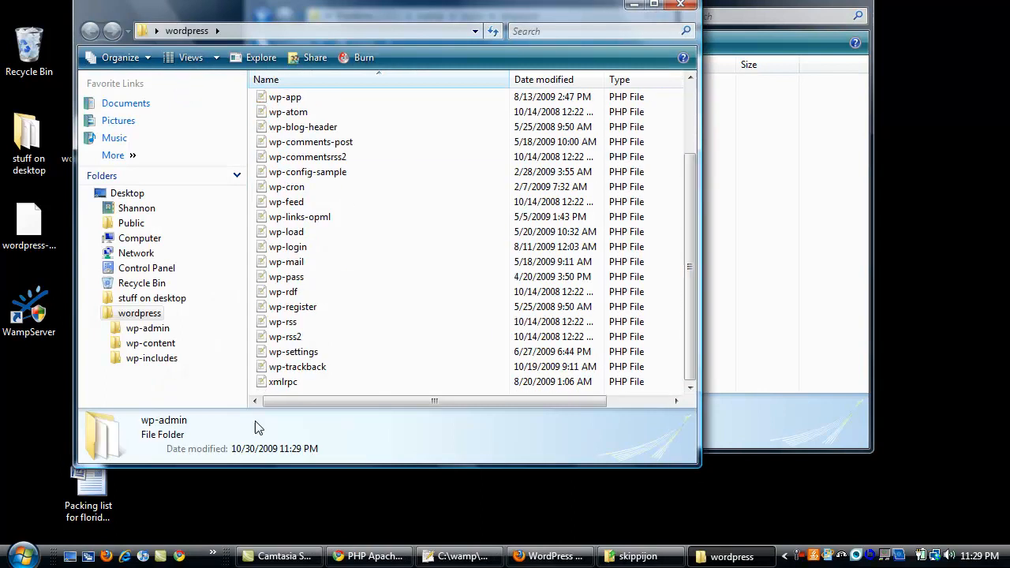
key(ctrl+a)
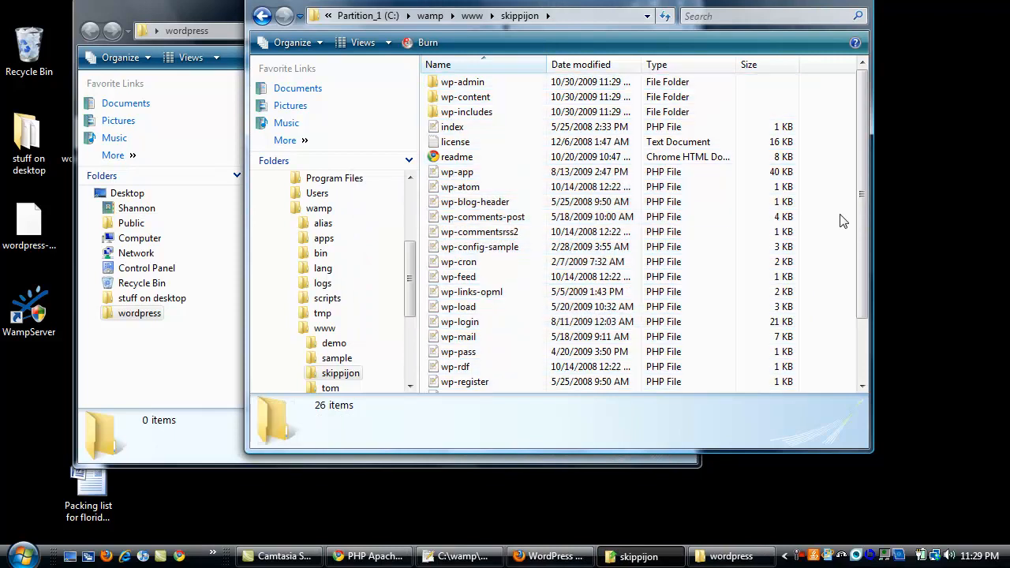
Rename wp-config-sample to wp-config and open it for editing
click(480, 246)
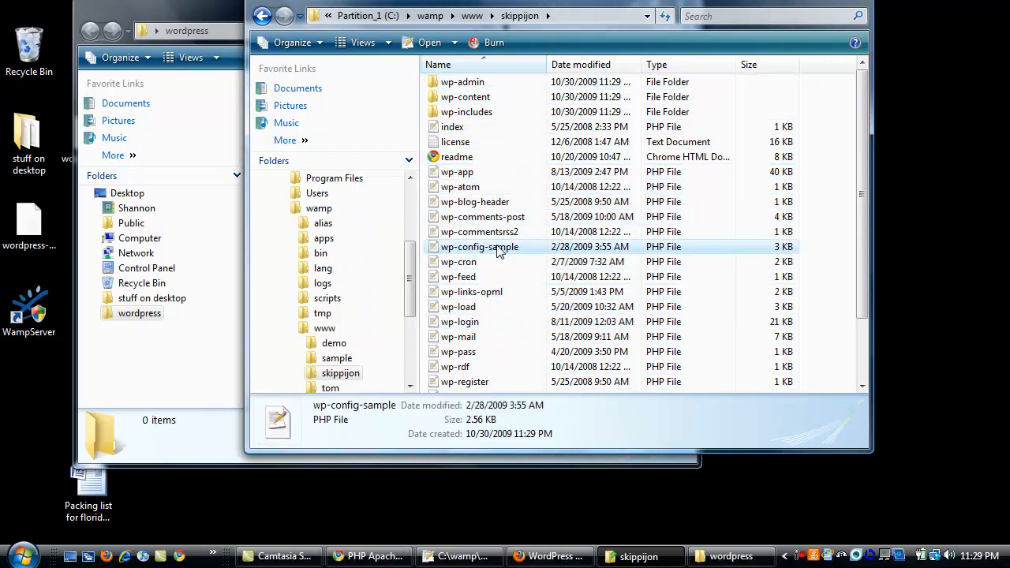
right_click(480, 246)
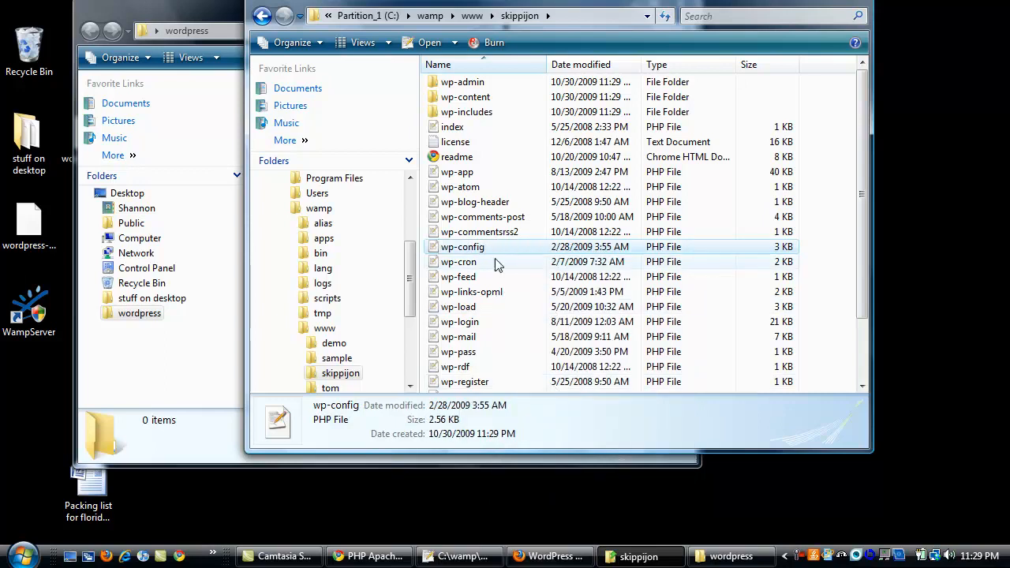
double_click(463, 247)
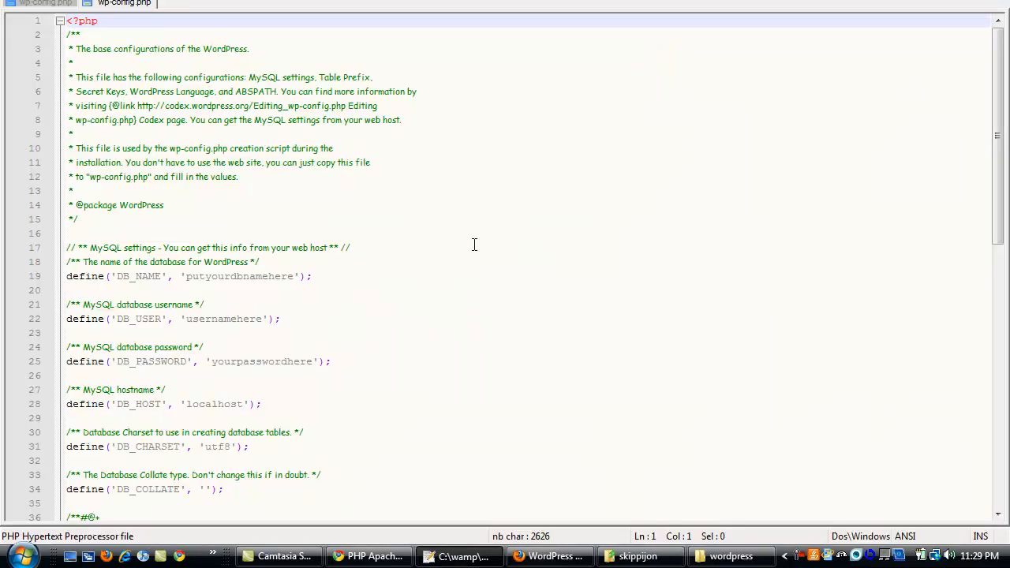
double_click(240, 277)
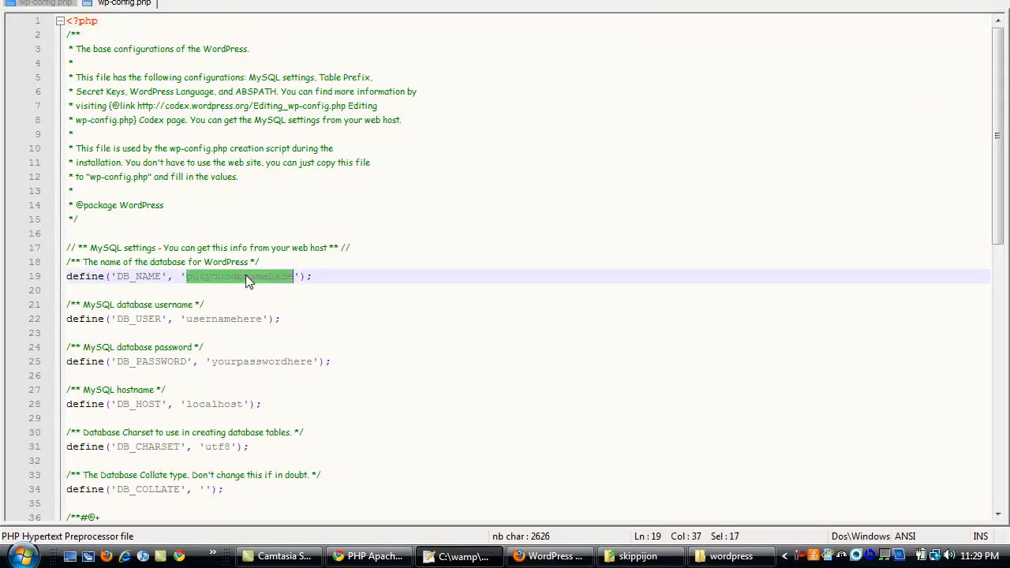
text(skippijon)
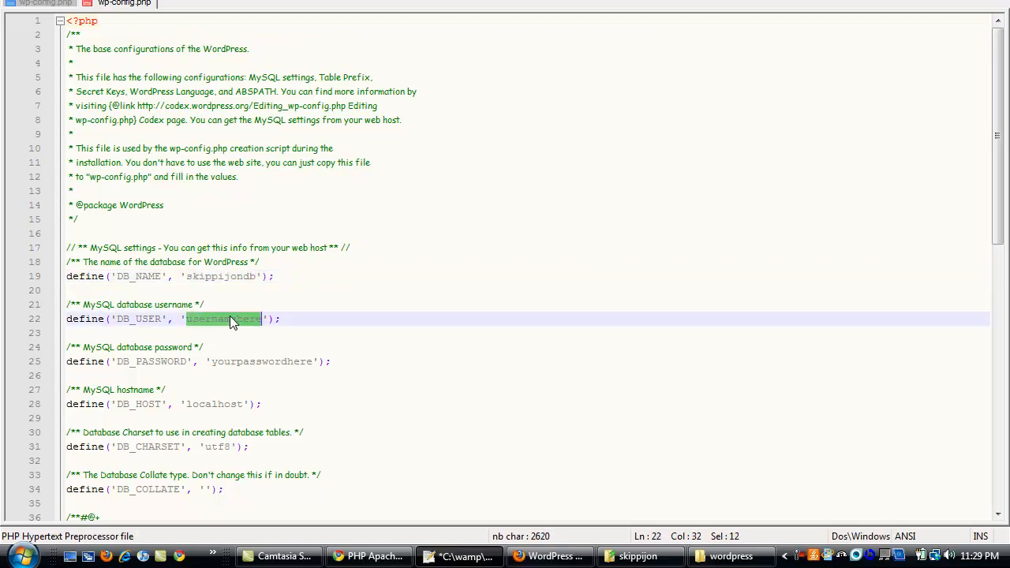
text(skippij)
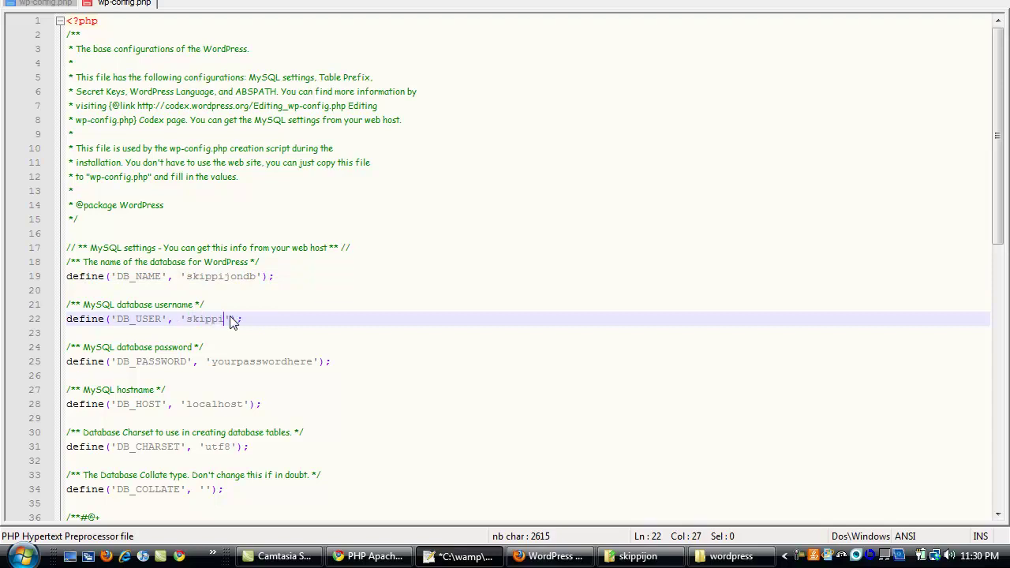
double_click(260, 361)
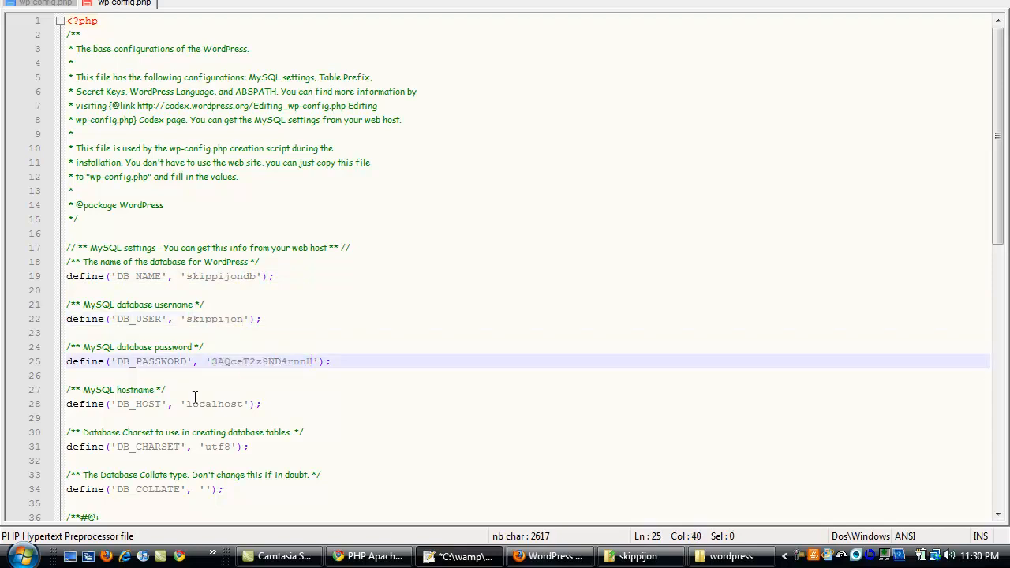
scroll(down, 3)
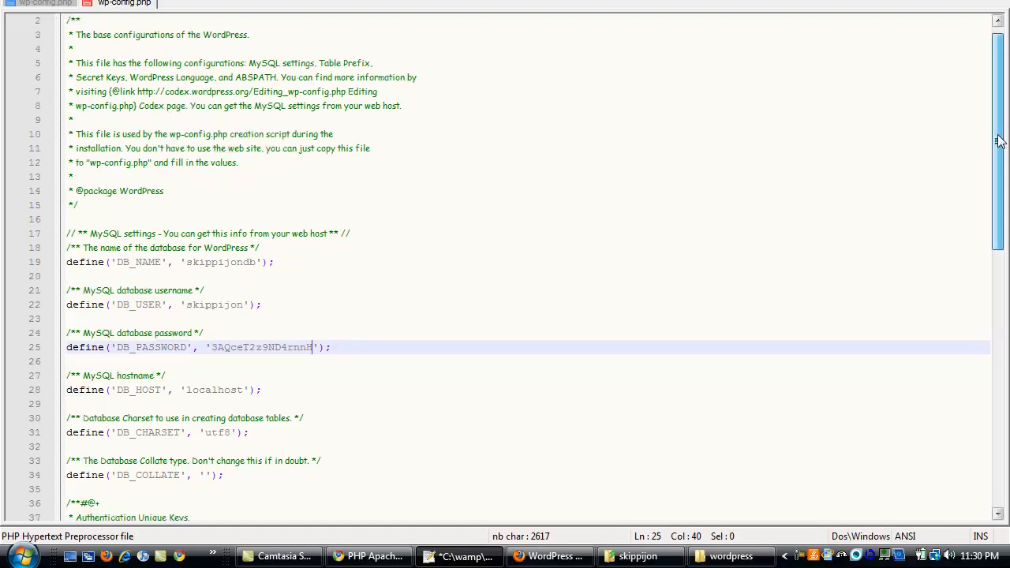
scroll(down, 3)
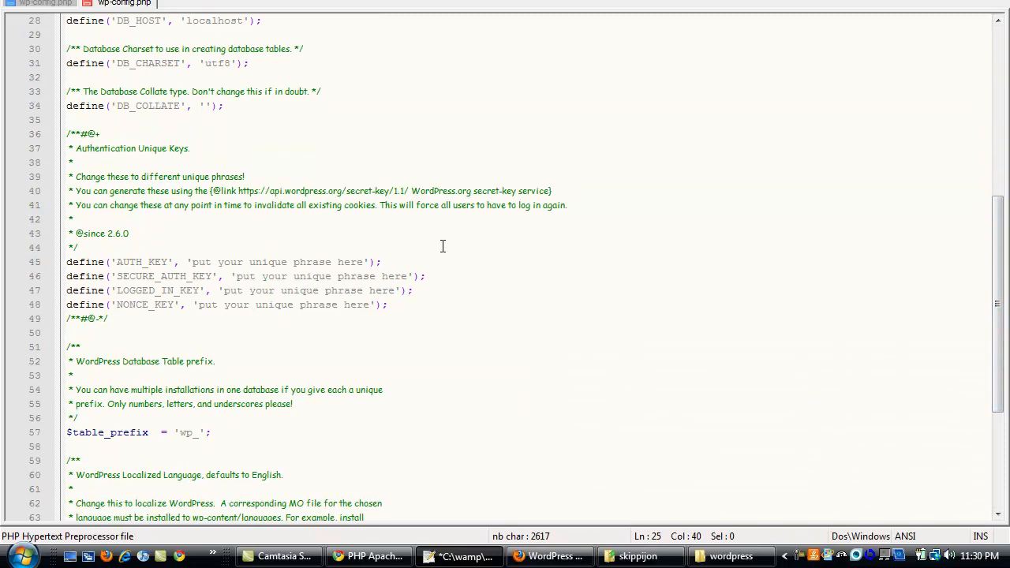
mouse_move(412, 190)
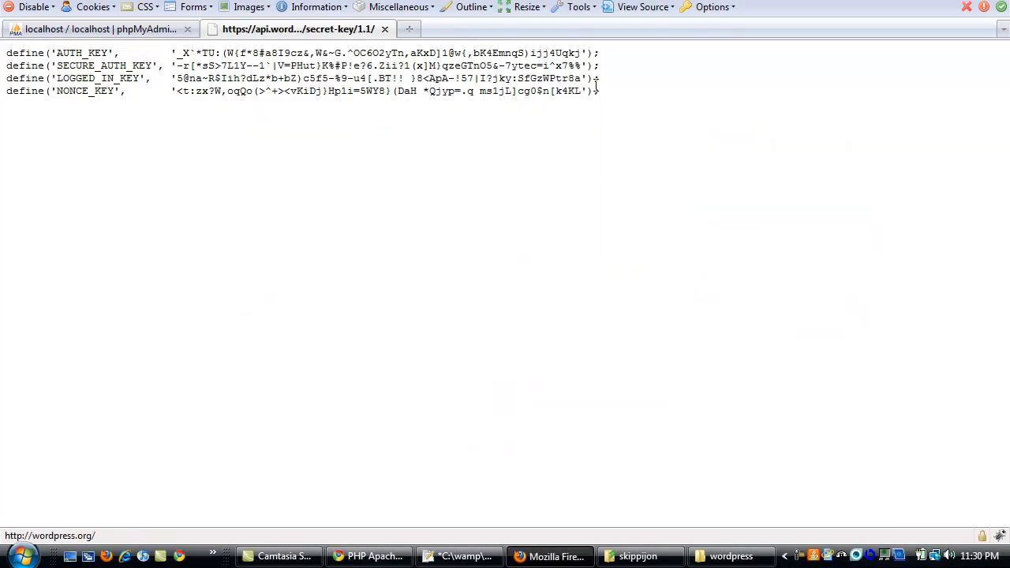
Select all freshly generated secret keys from api.wordpress.org for wp-config
key(ctrl+a)
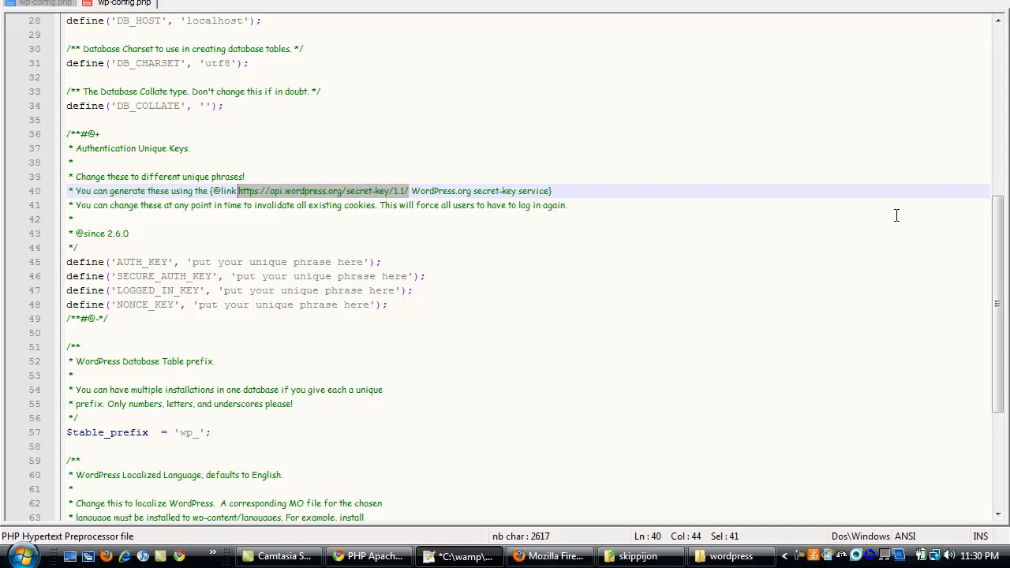
scroll(down, 3)
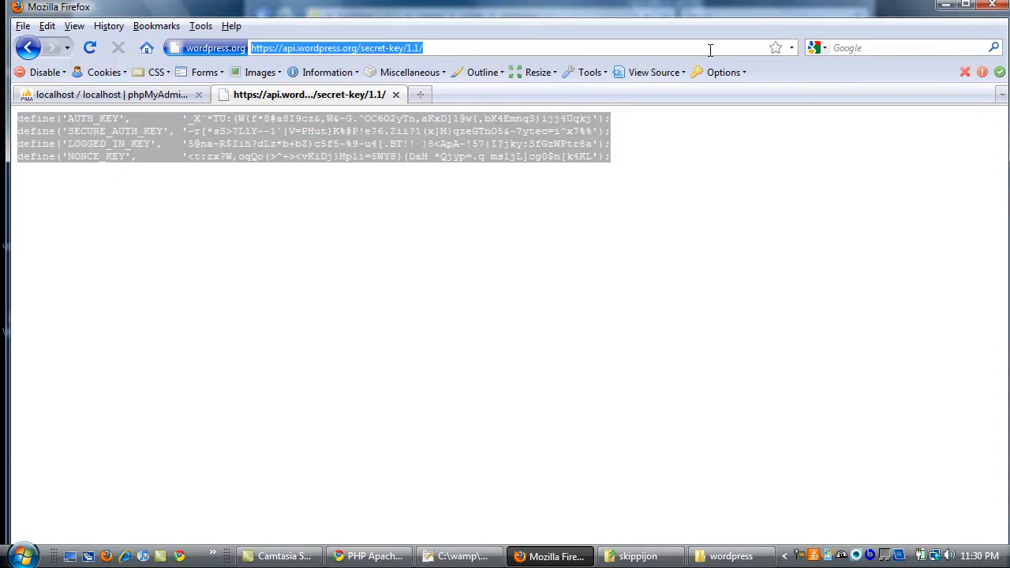
text(localhost/skippijo)
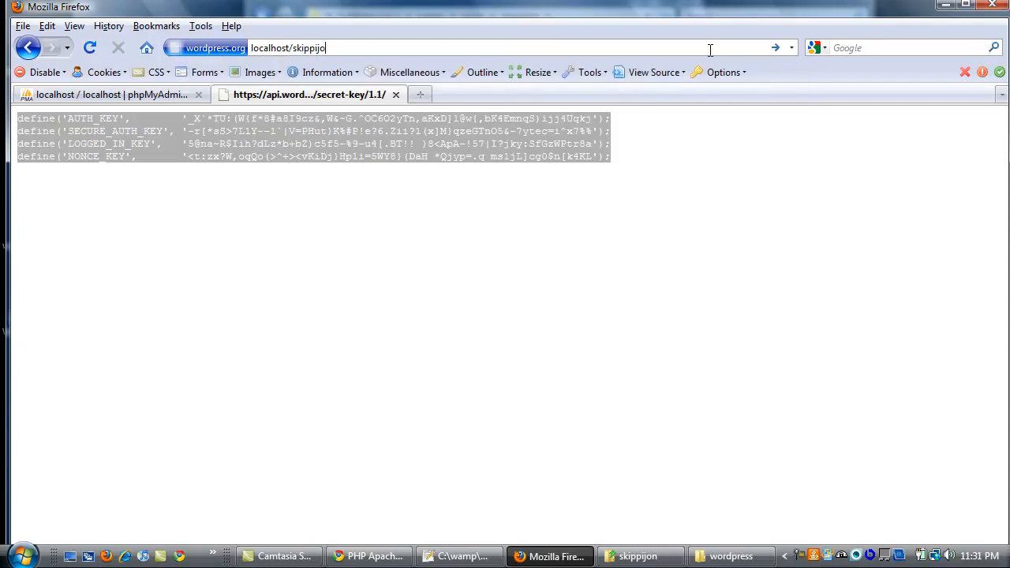
text(/wp-admin/install.php)
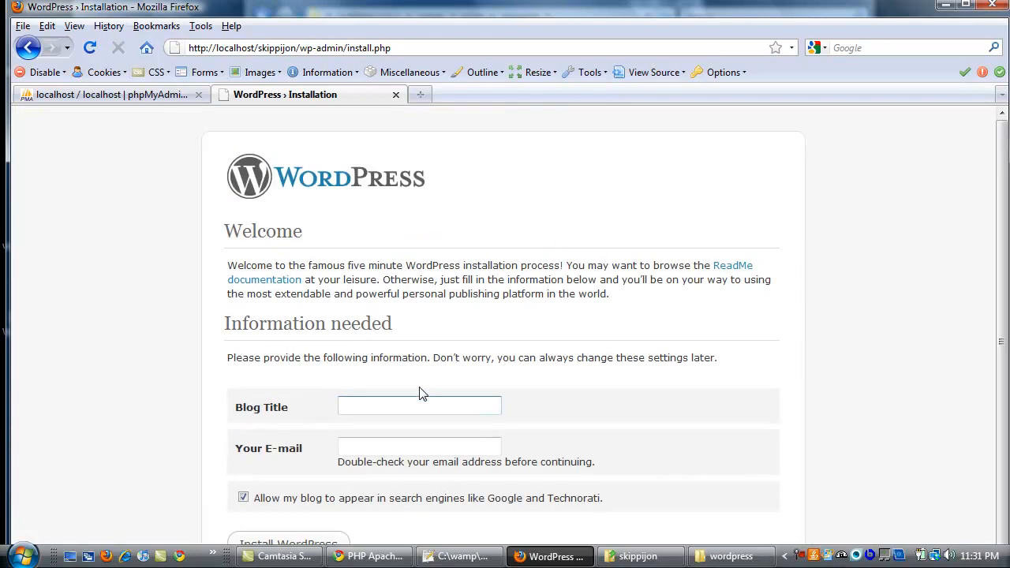
text(Skippi)
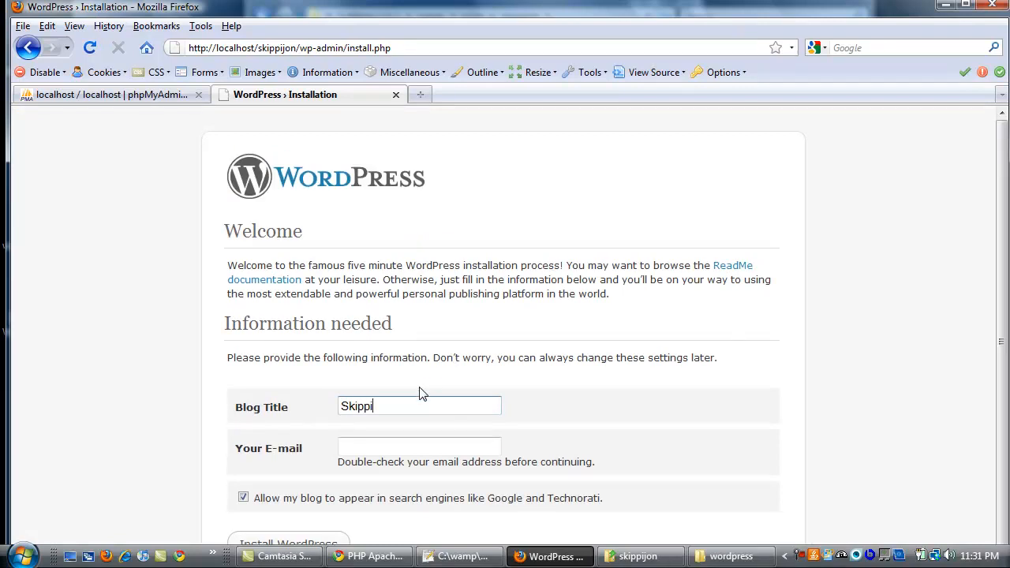
text(jon's Blog)
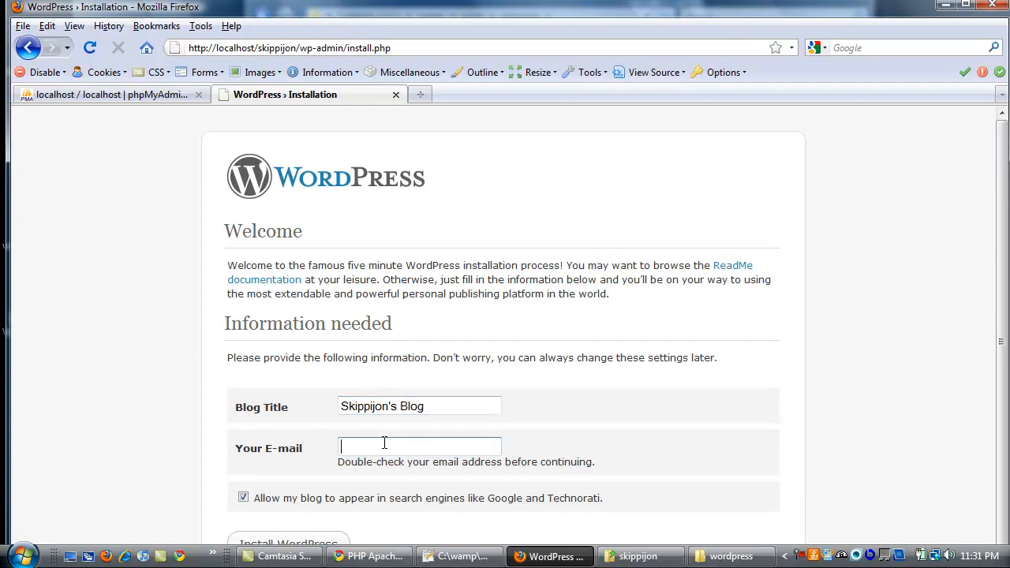
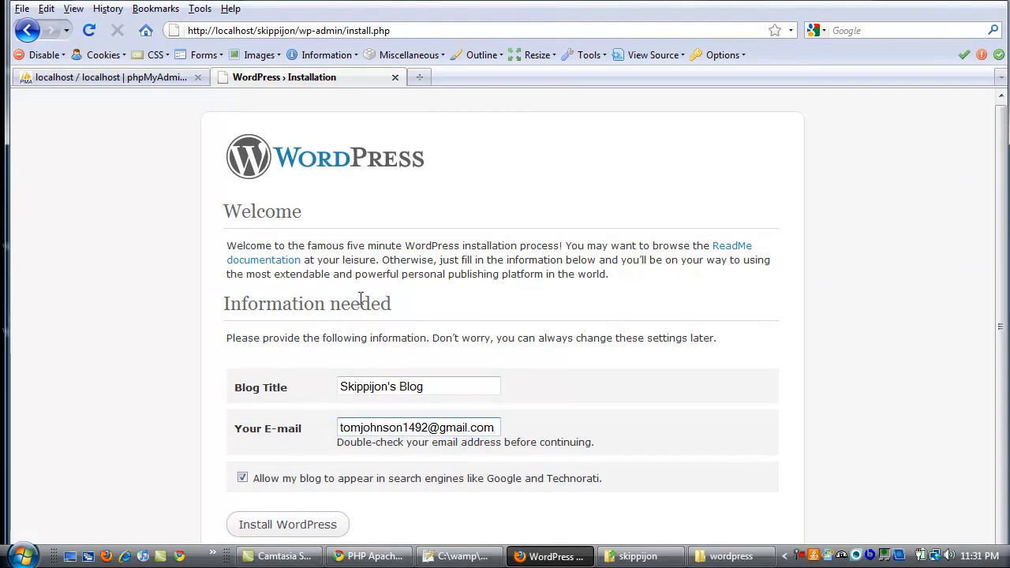
Install WordPress and select the generated admin password to copy it
click(287, 524)
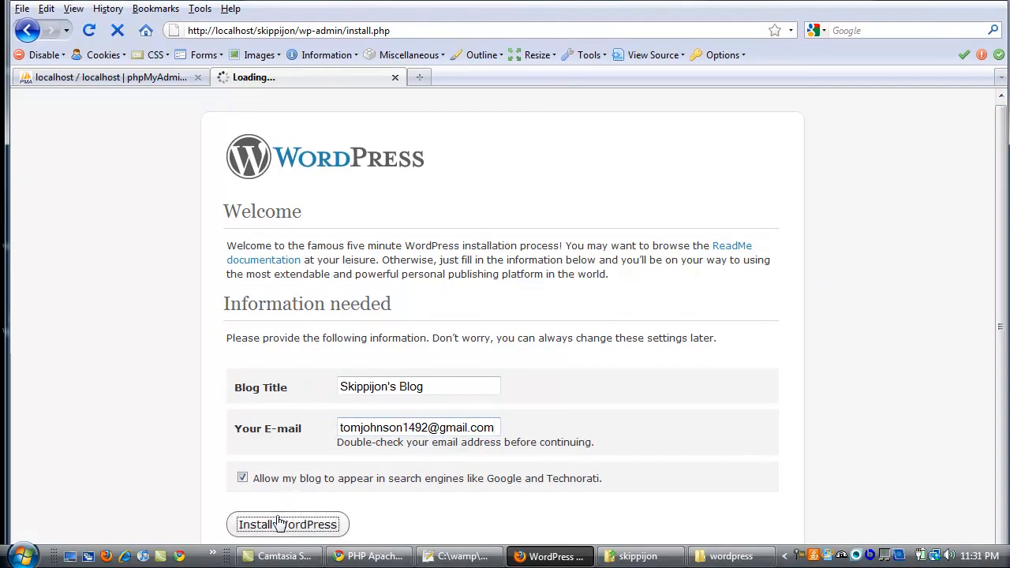
click(287, 524)
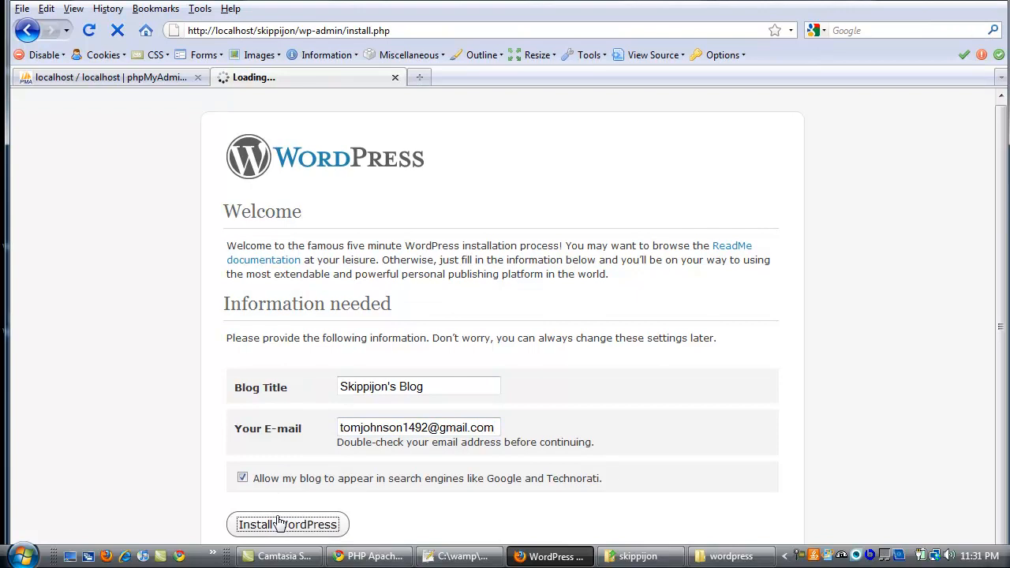
click(287, 524)
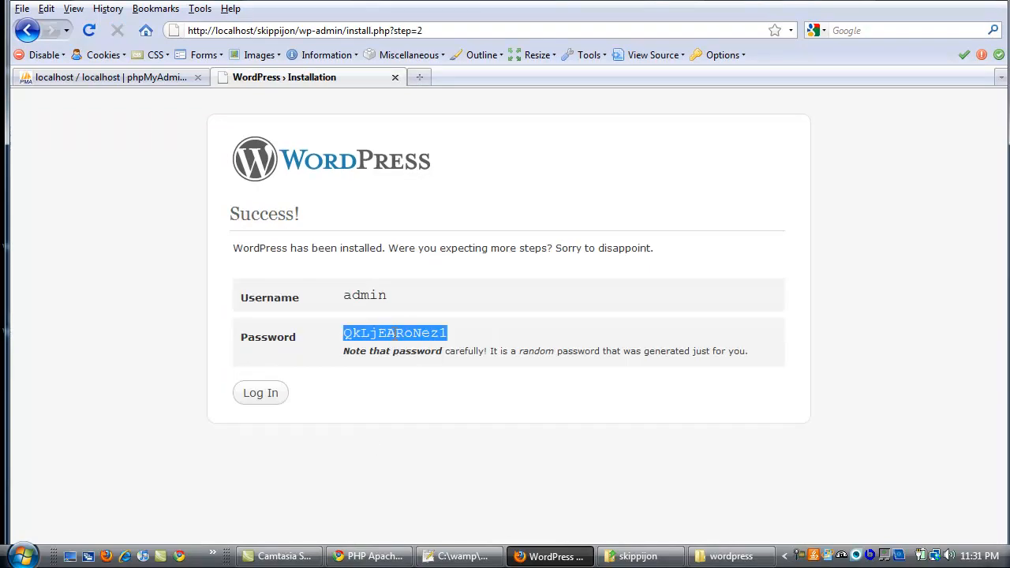
Sign in to WordPress as admin with the generated password, reaching the Skippijon's Blog dashboard
click(260, 393)
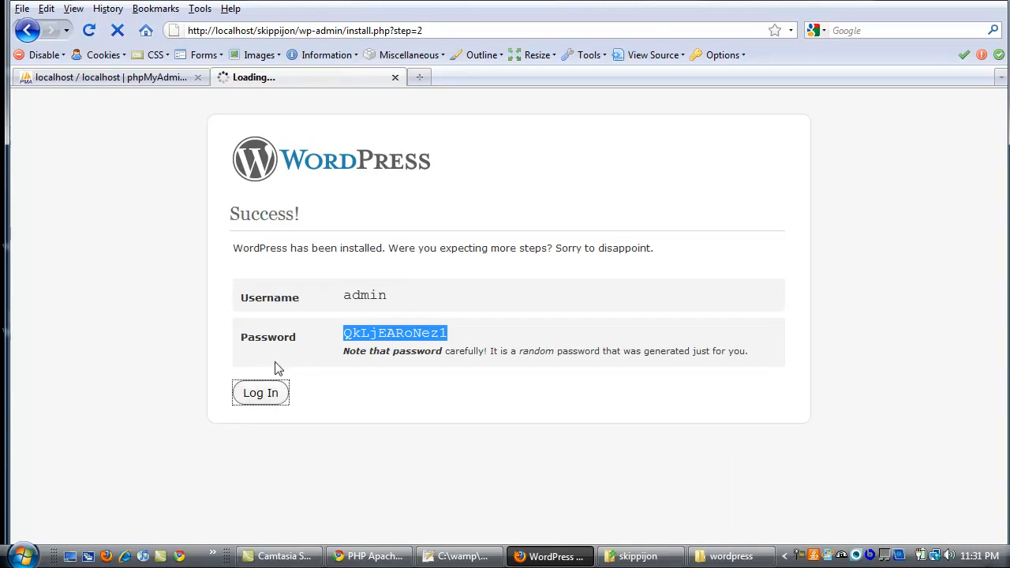
click(258, 393)
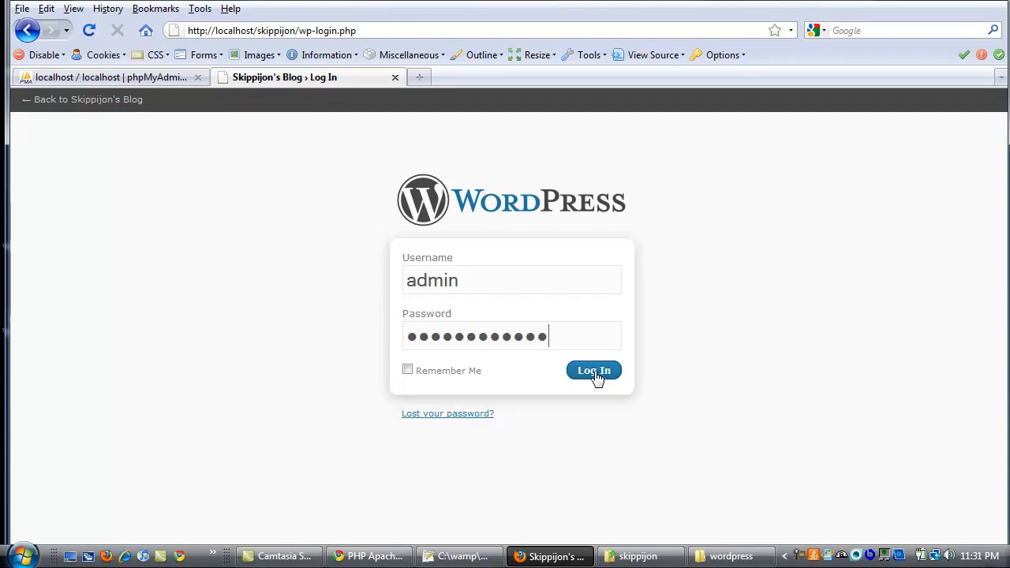
click(594, 369)
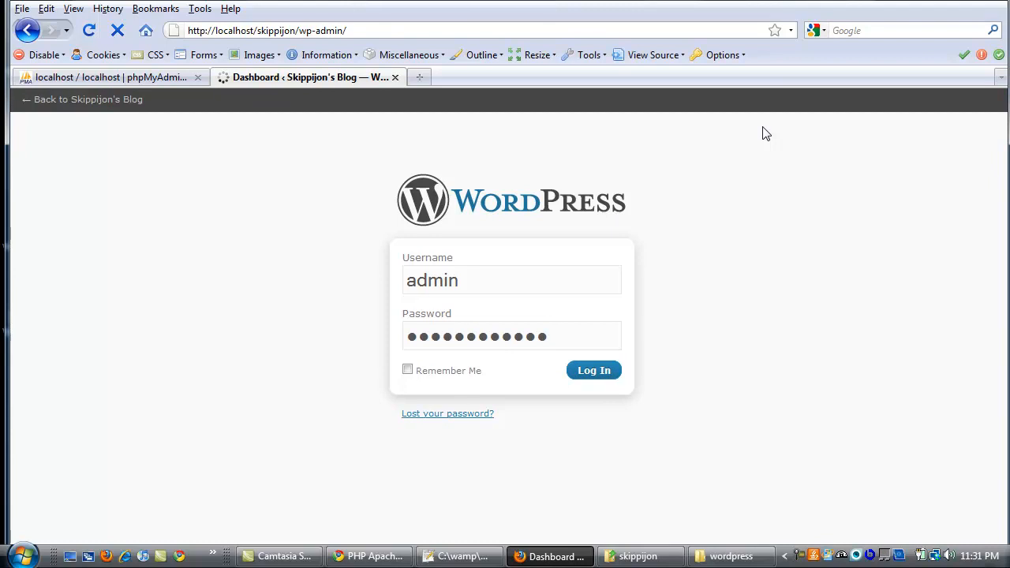
click(593, 370)
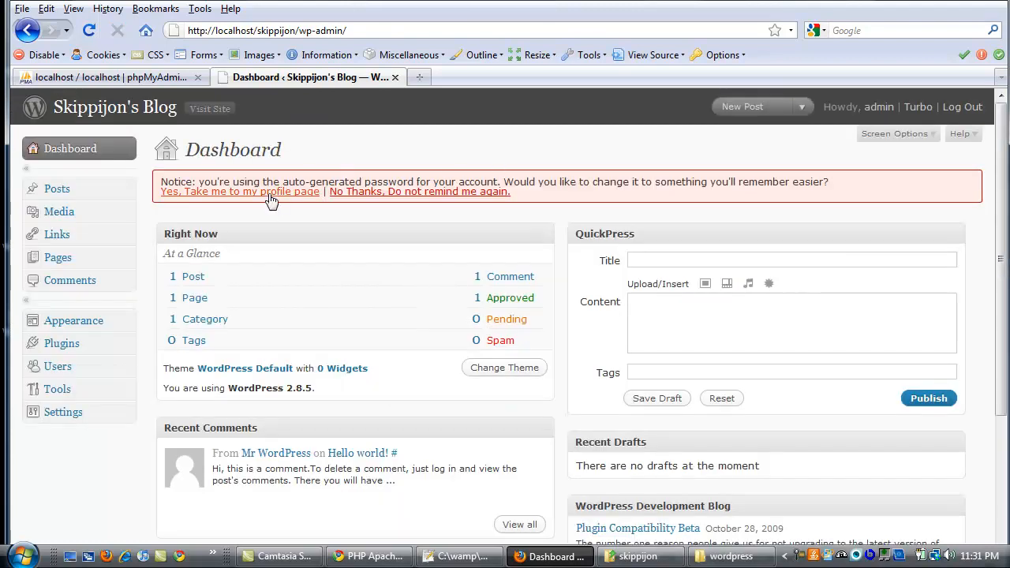
From the profile page, enter a new admin password in both fields and update the profile
click(240, 191)
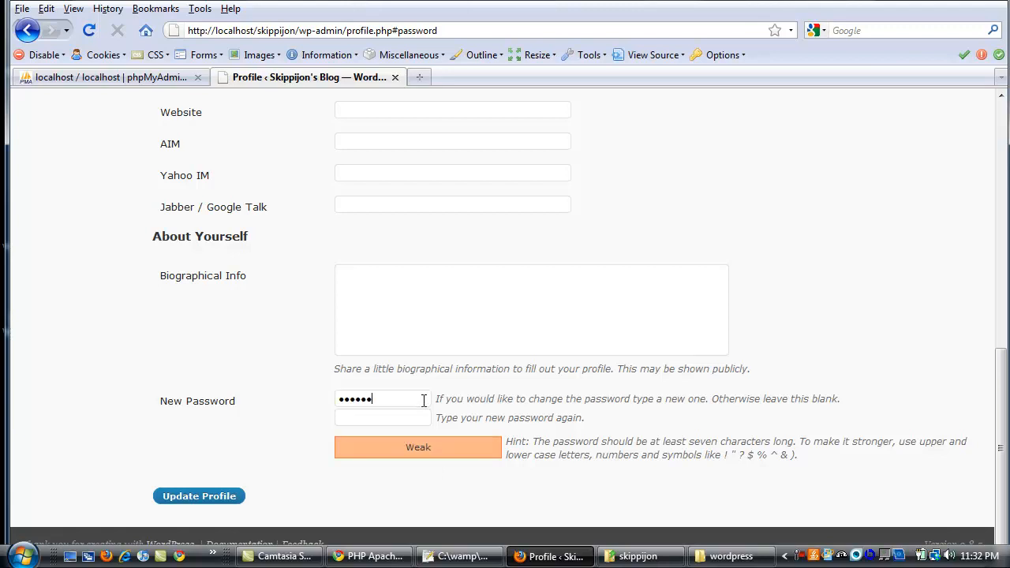
text(•••••)
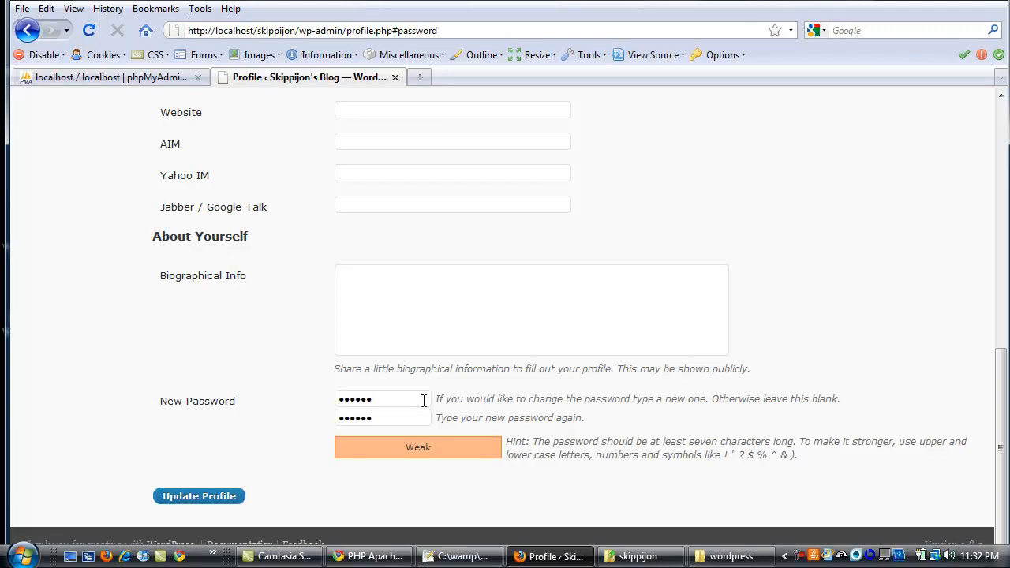
click(198, 496)
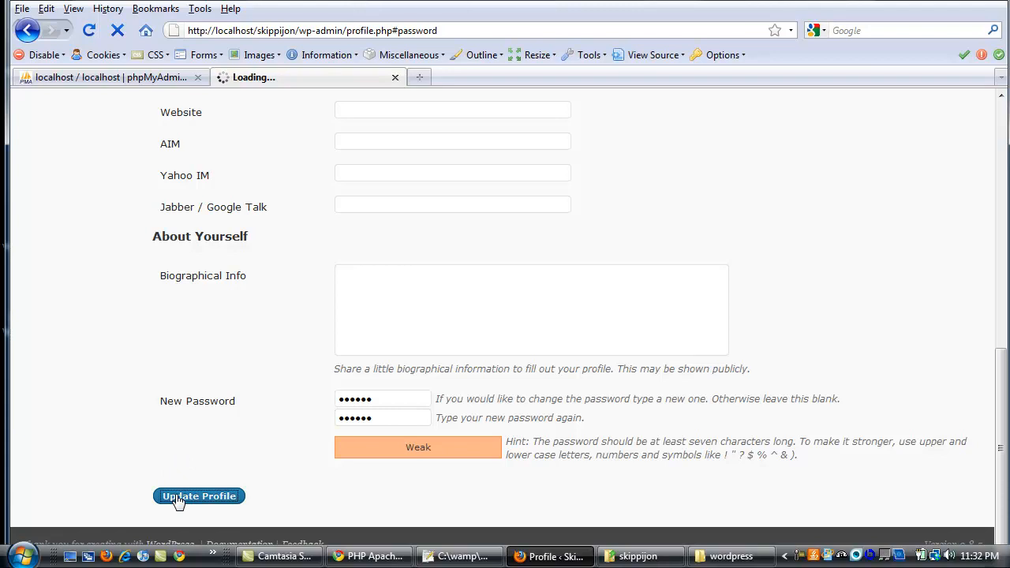
click(199, 496)
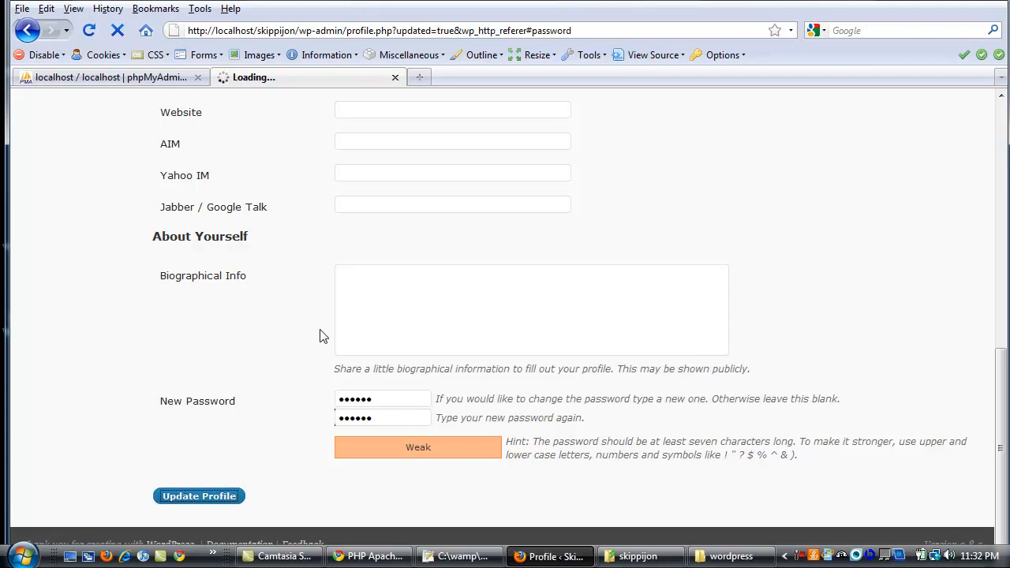
click(199, 496)
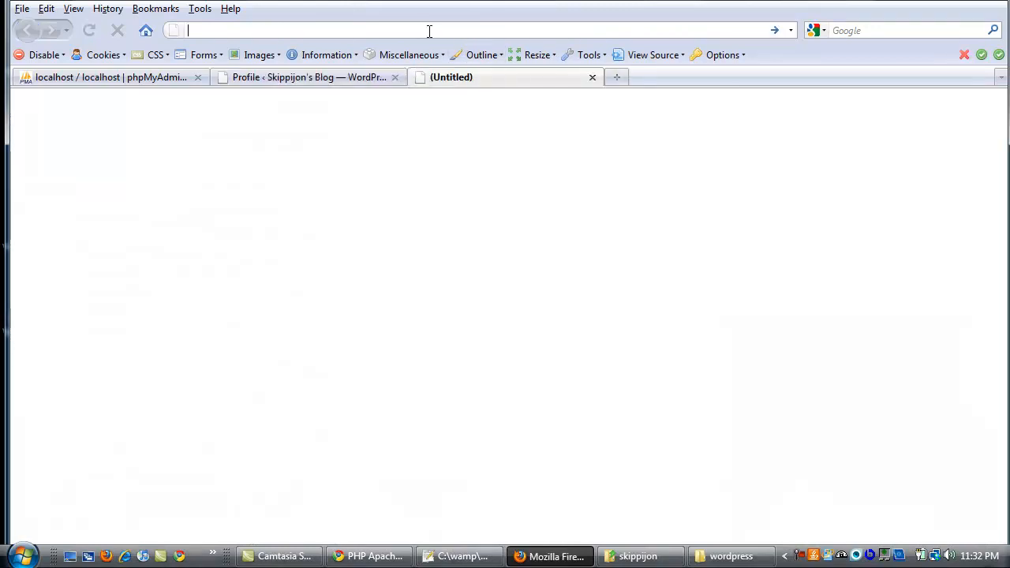
Visit localhost, then localhost/skippijon to view the blog's Hello world! front page, and bring up the WampServer tray menu
text(localhost/)
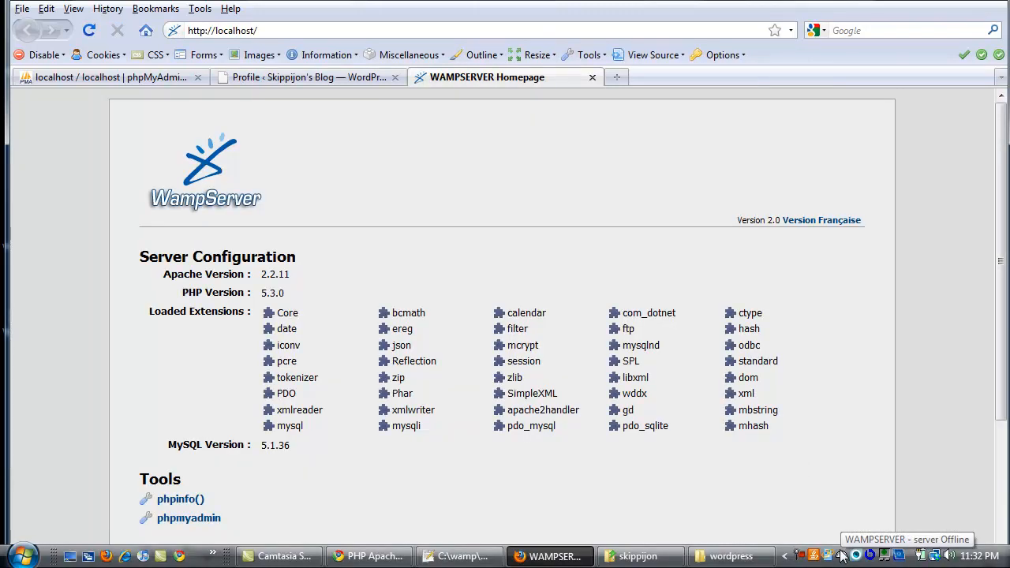
click(352, 30)
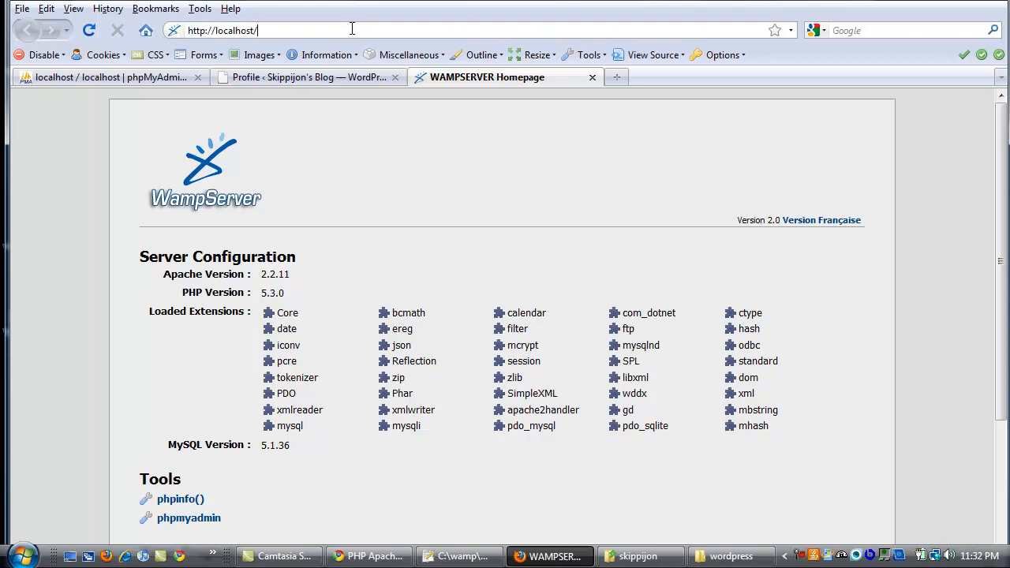
text(skippijon/)
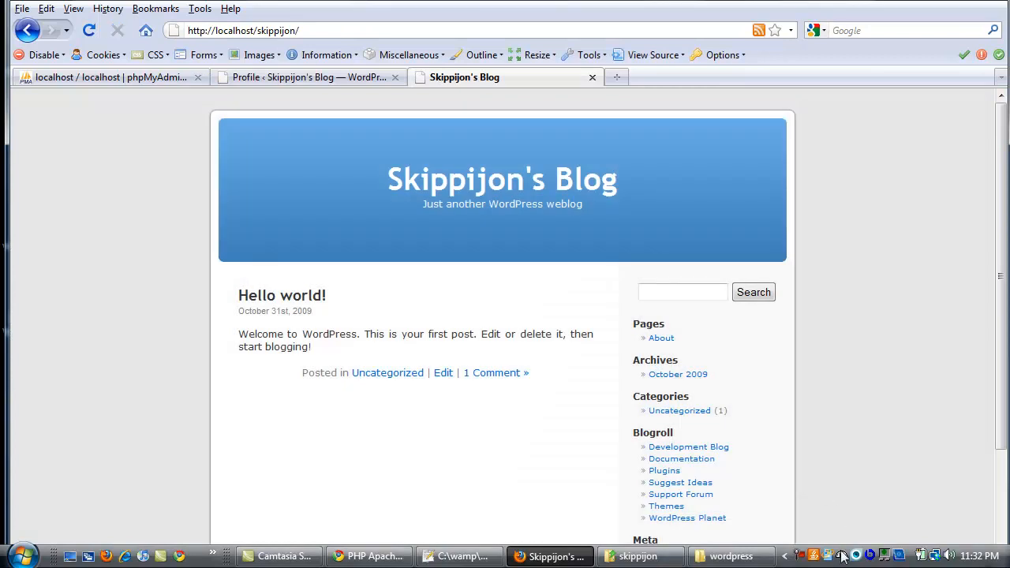
click(848, 556)
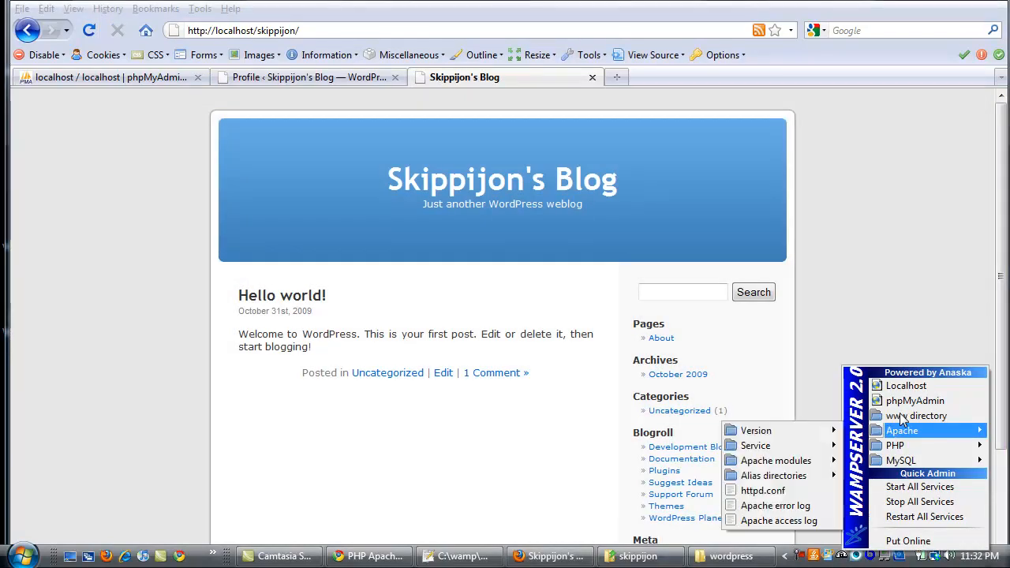
mouse_move(916, 416)
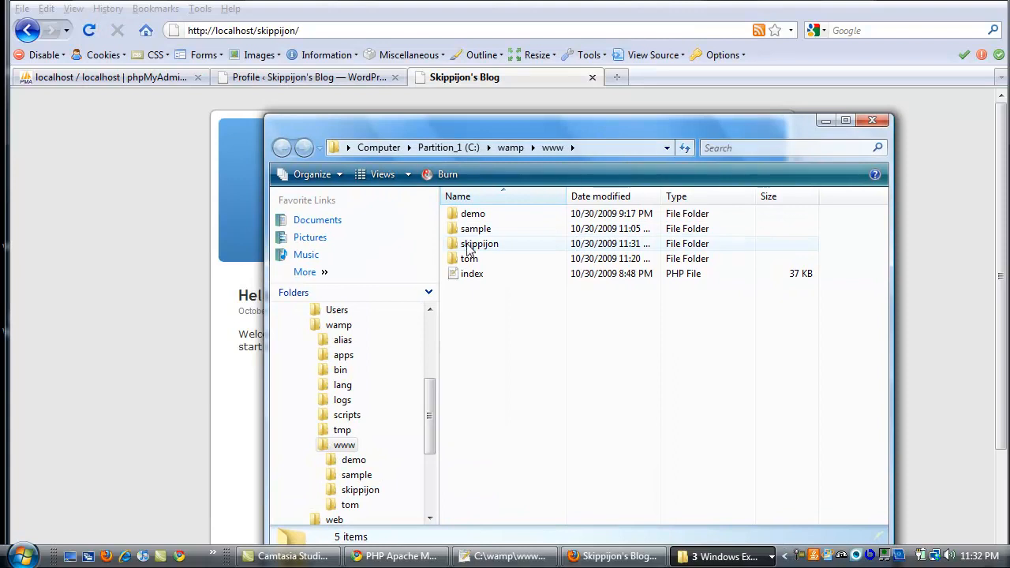
double_click(480, 243)
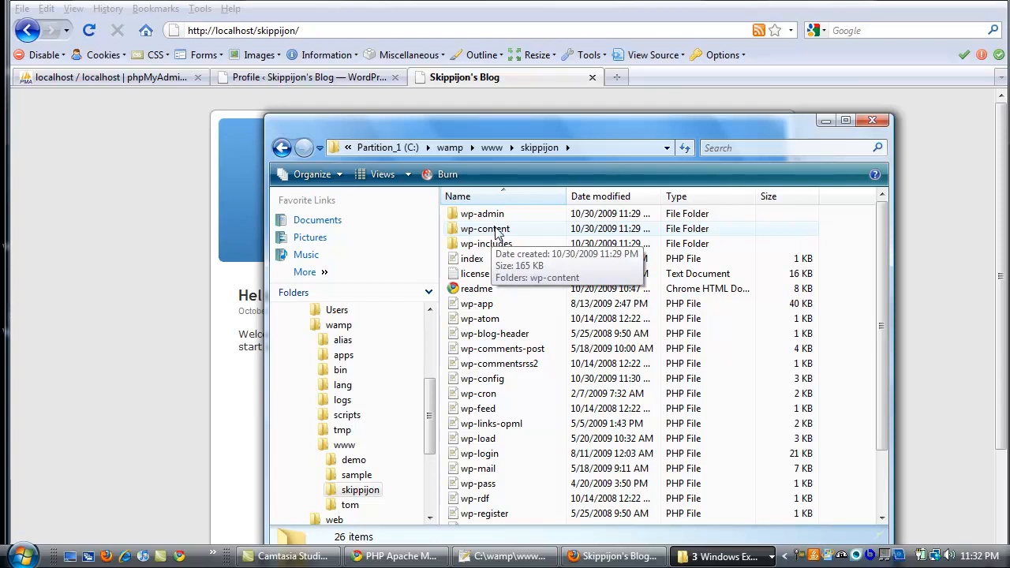
click(613, 556)
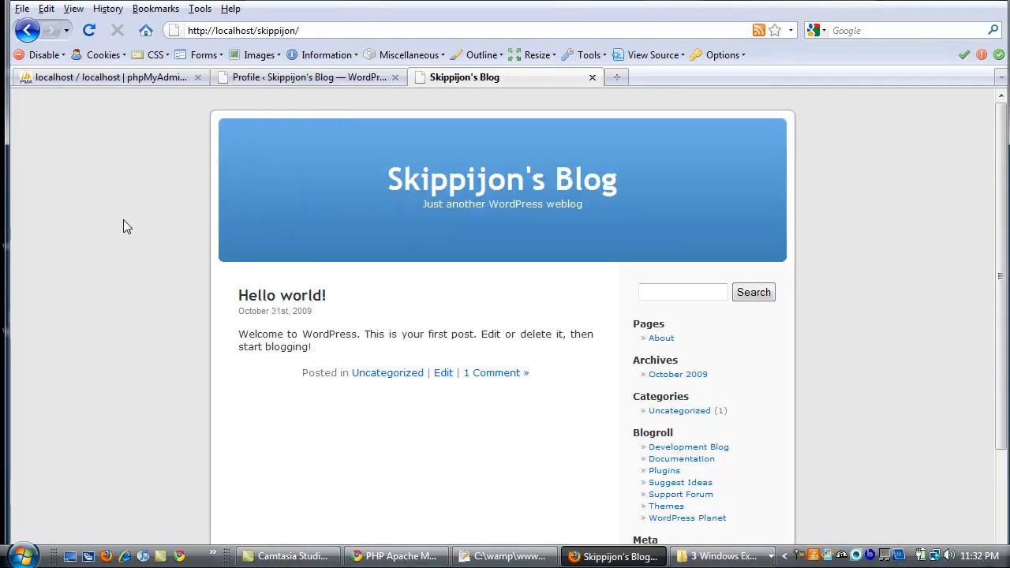